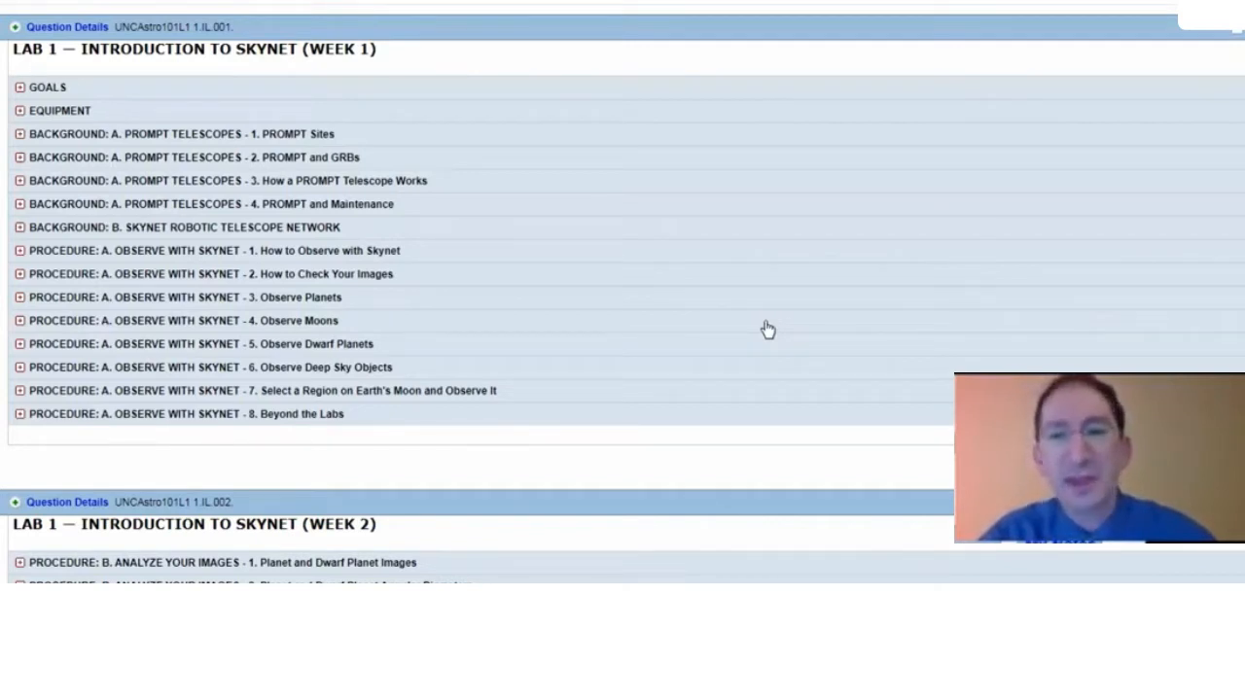
Scroll down to the Lab 1 Week 2 question and its Planet and Dwarf Planet Images section.
{"action": "scroll", "scroll_direction": "down", "scroll_amount": 3}
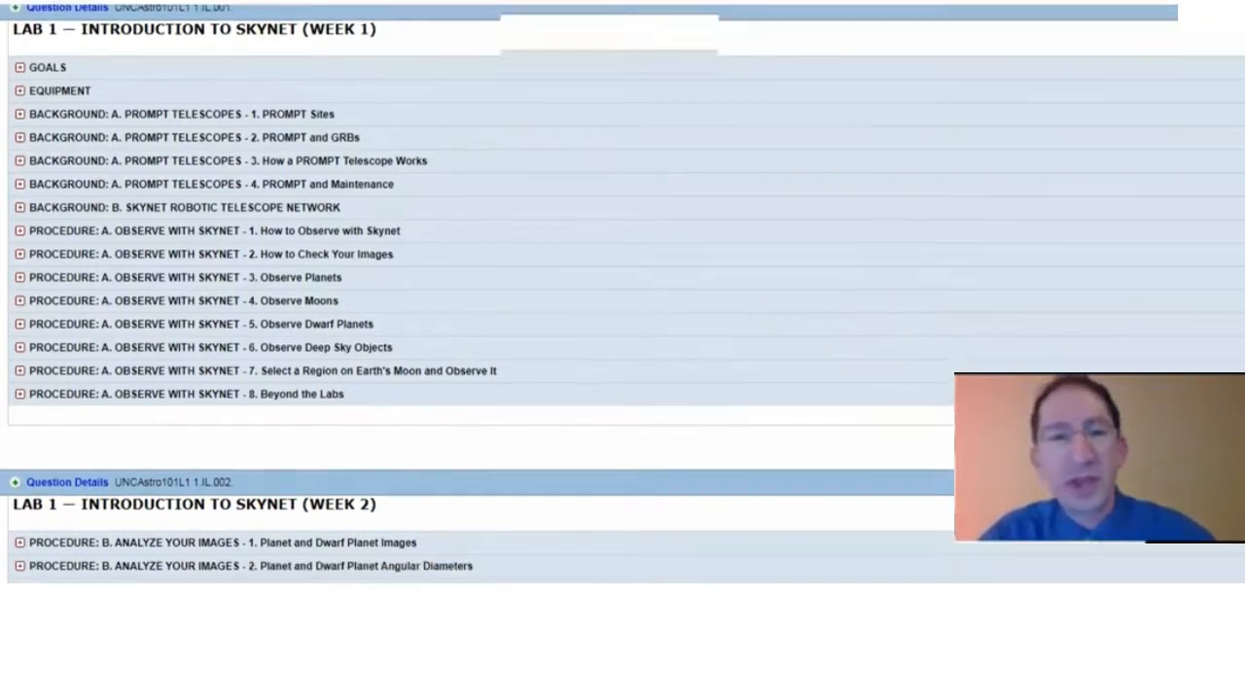
{"action": "scroll", "scroll_direction": "down", "scroll_amount": 3}
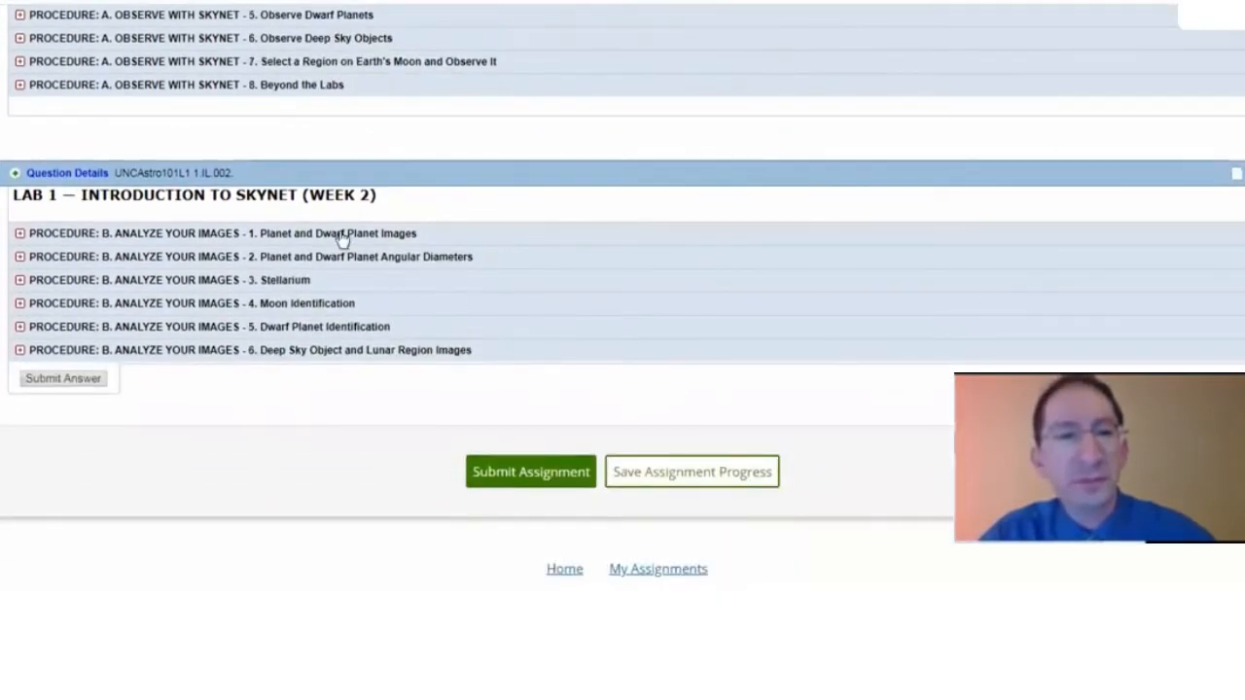
{"action": "mouse_move", "coordinate": [430, 245]}
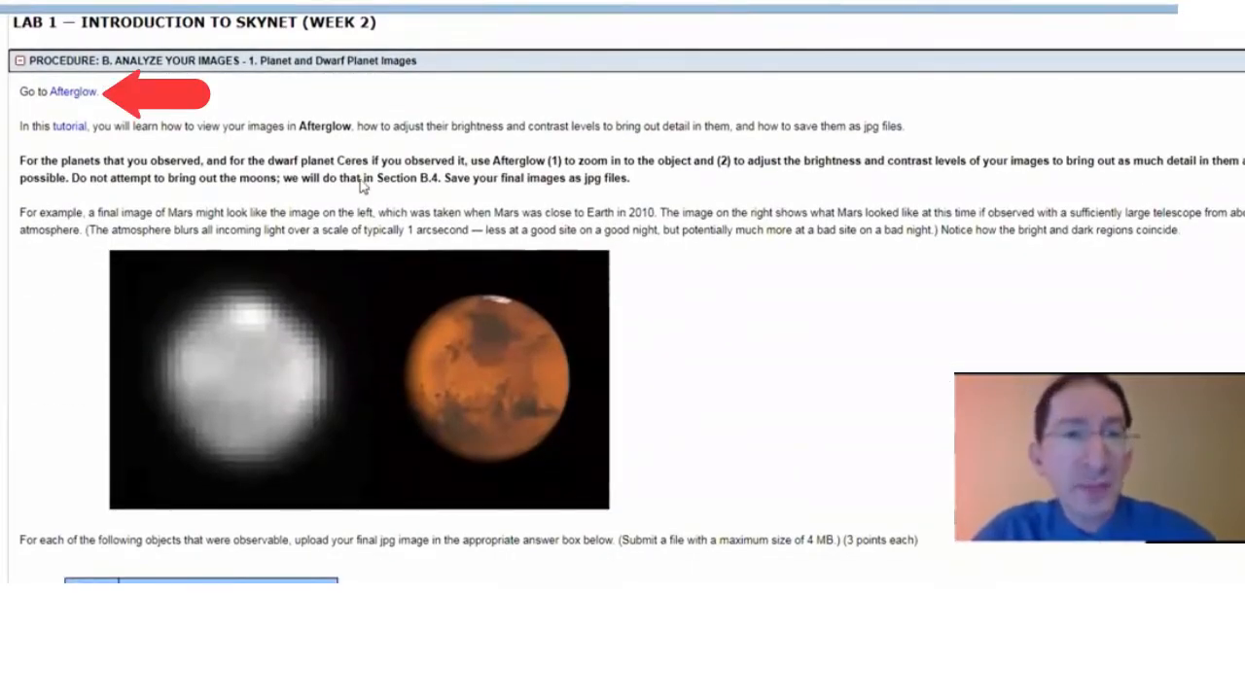
{"action": "mouse_move", "coordinate": [70, 101]}
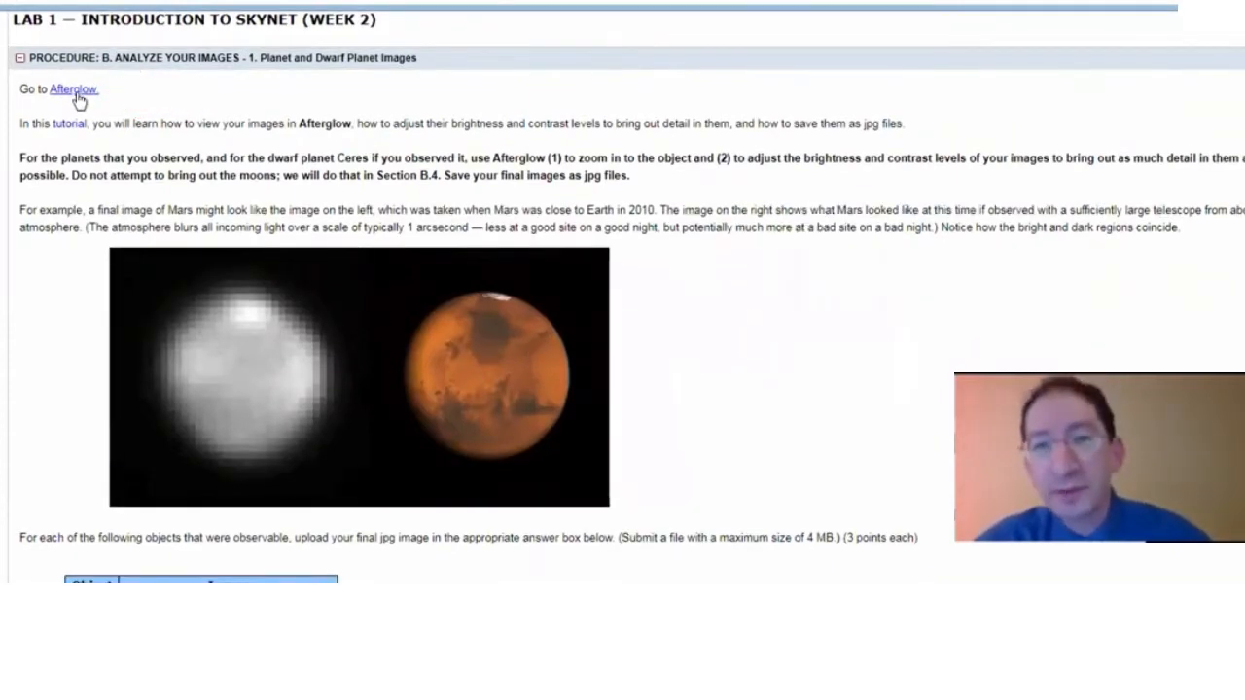
Launch Afterglow Access from the assignment link to view the reduced planet images.
{"action": "left_click", "coordinate": [82, 91]}
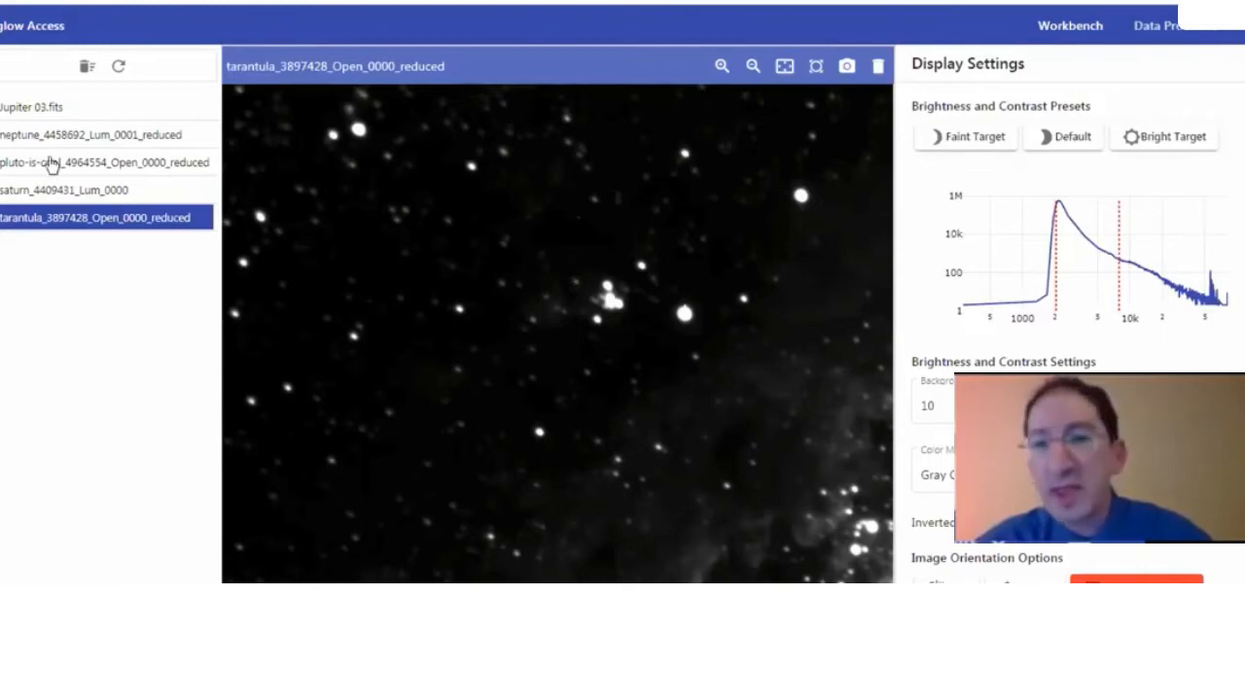
{"action": "mouse_move", "coordinate": [786, 496]}
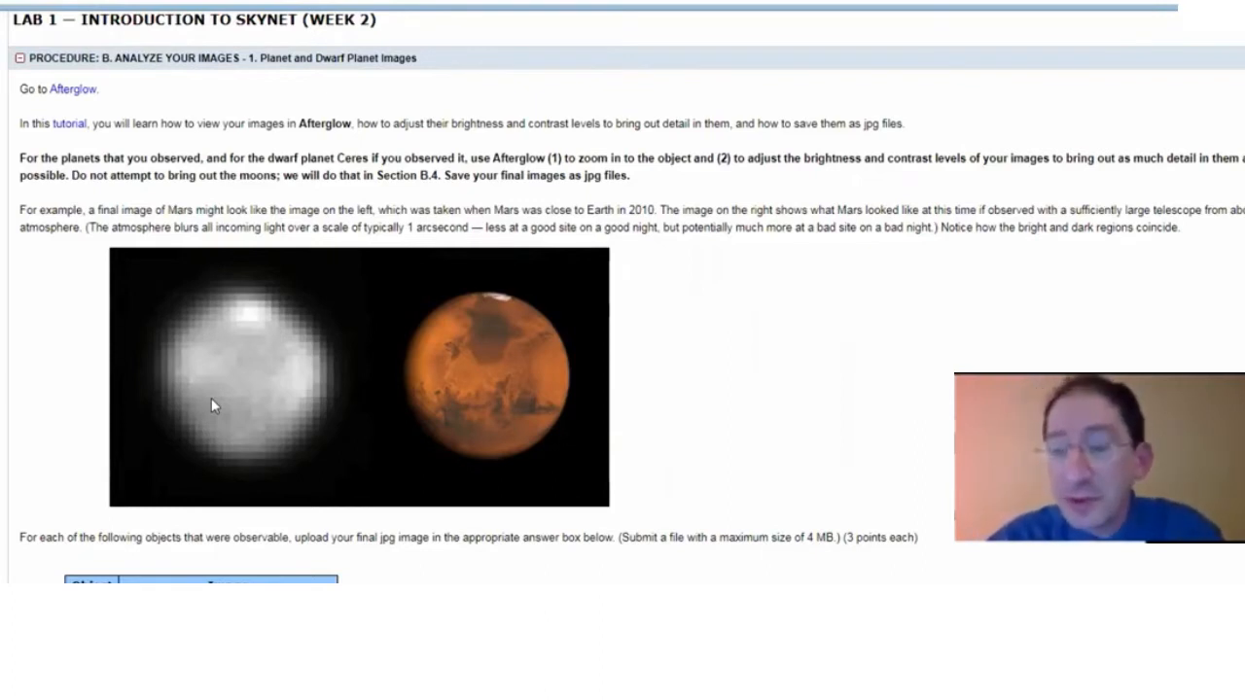
{"action": "mouse_move", "coordinate": [243, 294]}
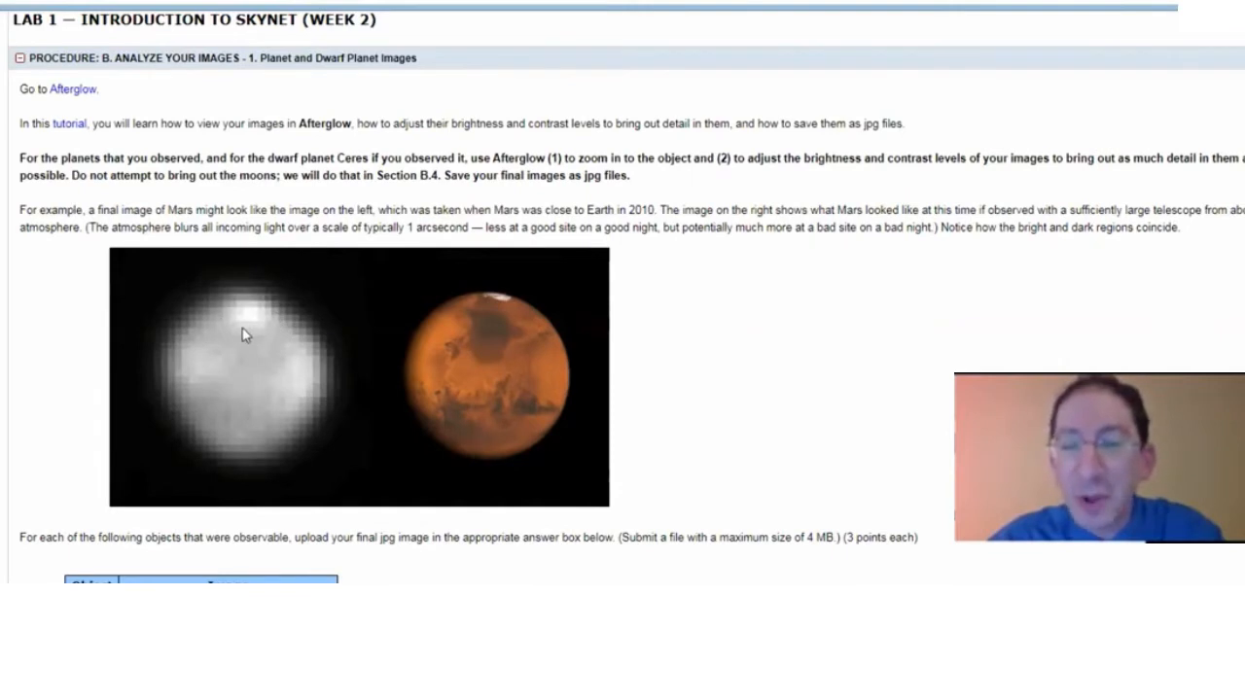
{"action": "mouse_move", "coordinate": [506, 307]}
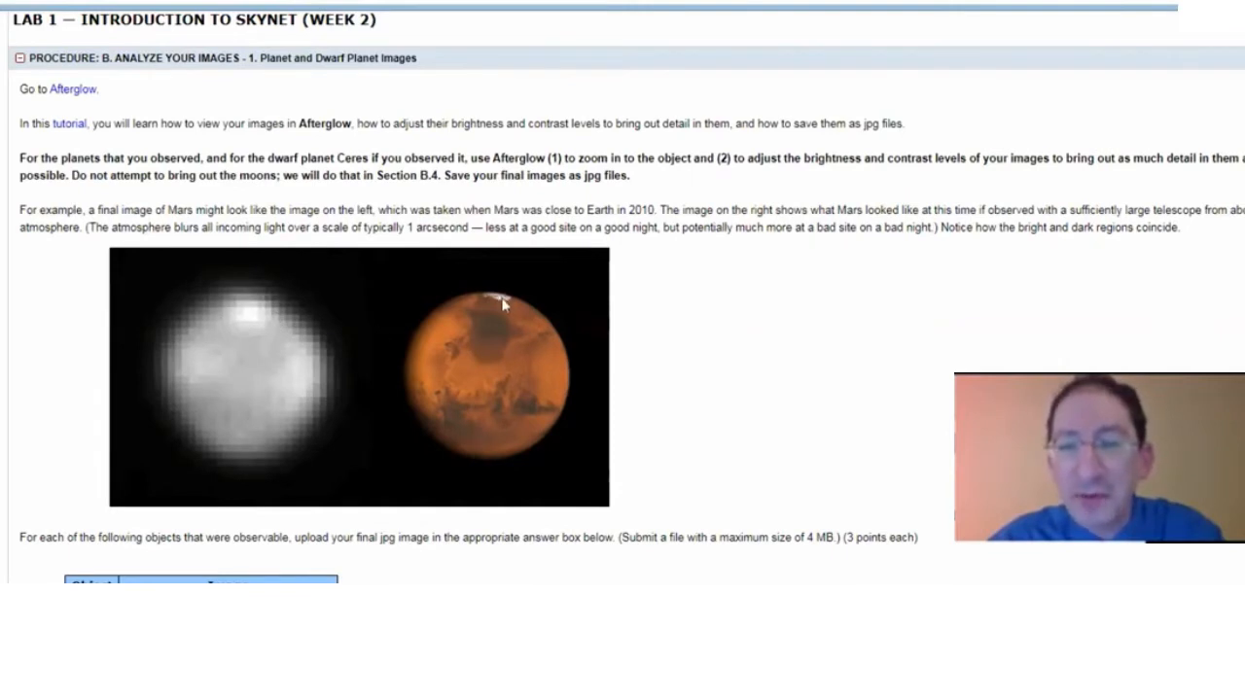
{"action": "mouse_move", "coordinate": [496, 341]}
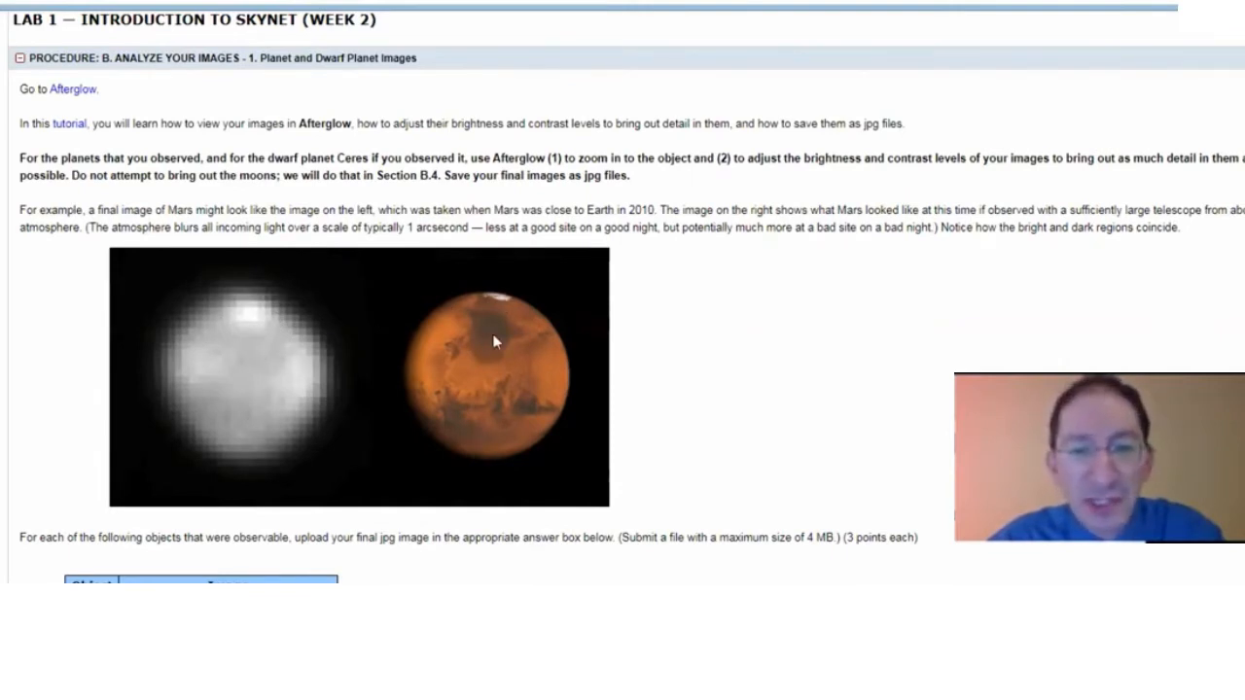
{"action": "mouse_move", "coordinate": [467, 377]}
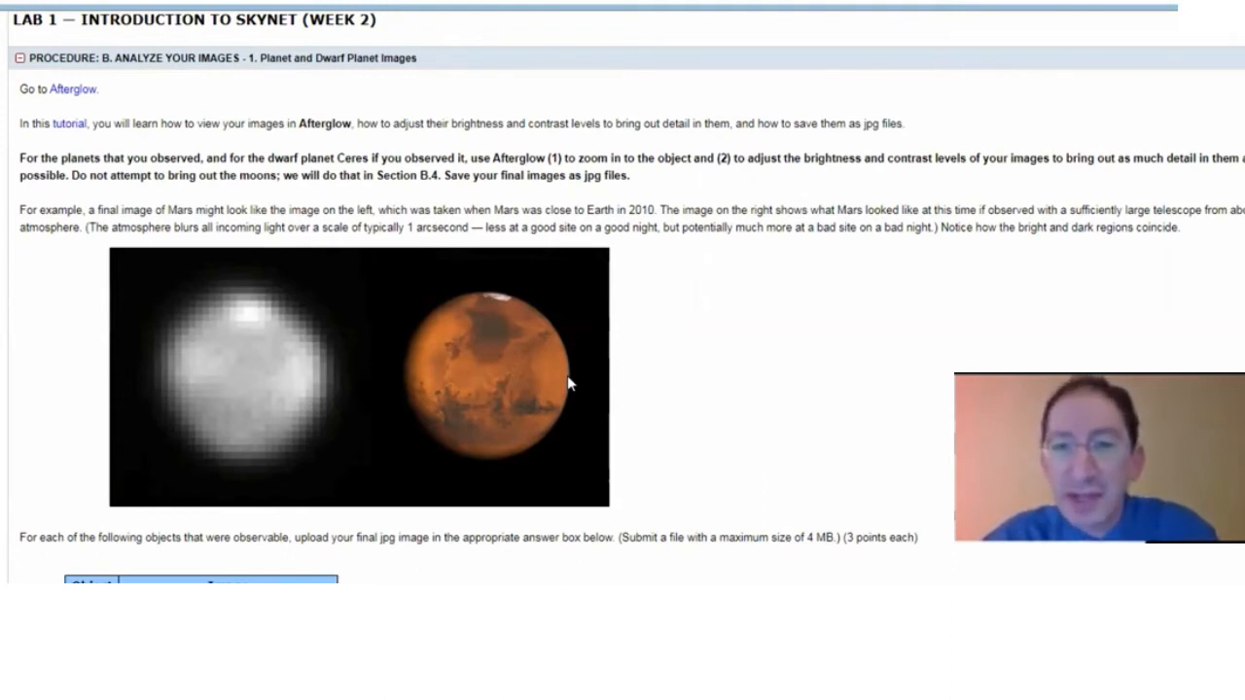
Scroll past the Mars images to the Choose File upload table and description box.
{"action": "scroll", "scroll_direction": "down", "scroll_amount": 3}
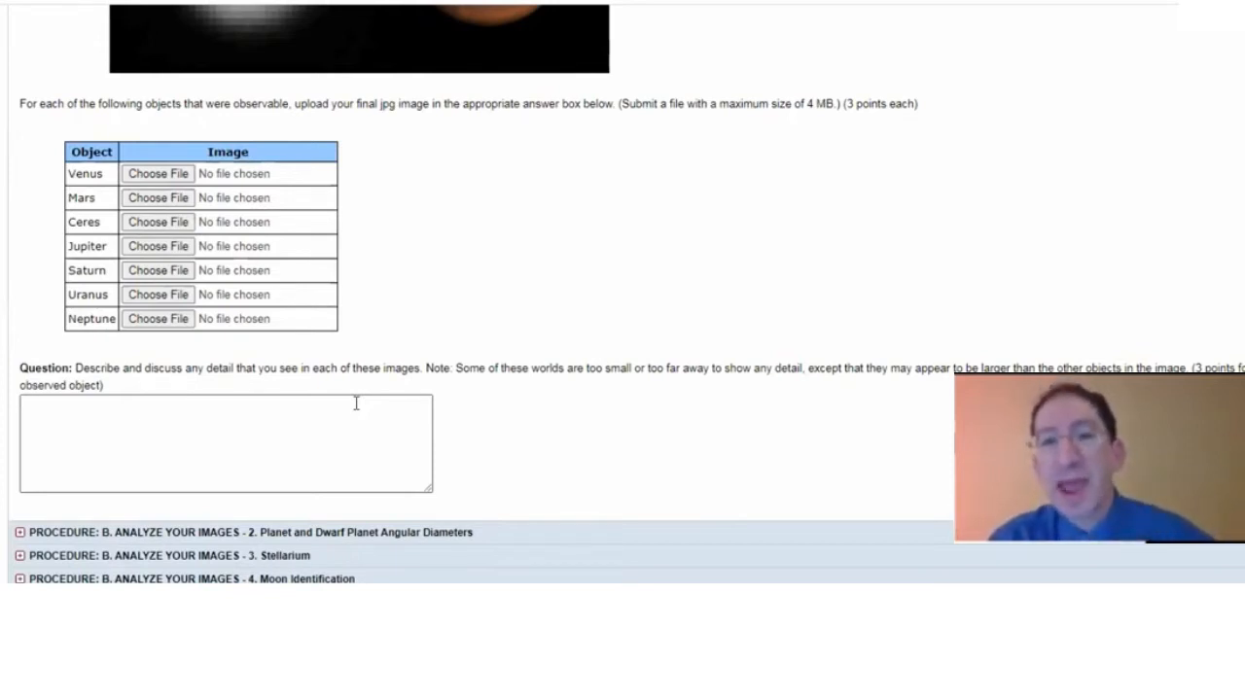
{"action": "mouse_move", "coordinate": [510, 462]}
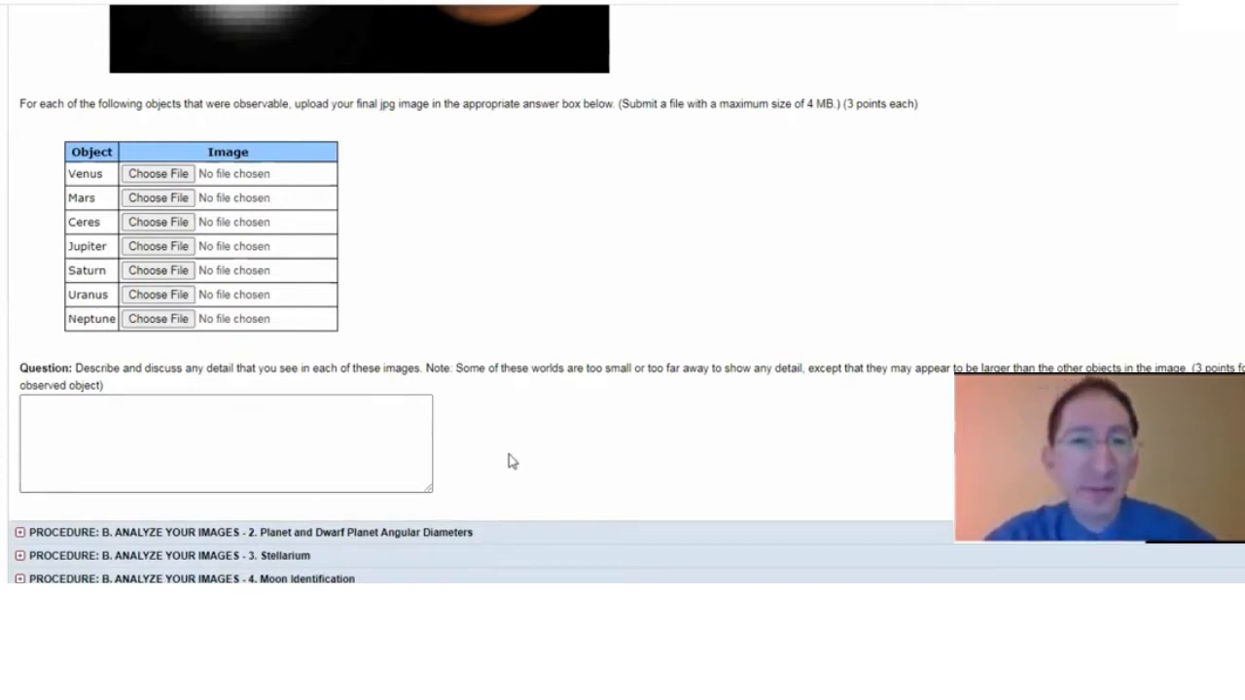
{"action": "scroll", "scroll_direction": "down", "scroll_amount": 3}
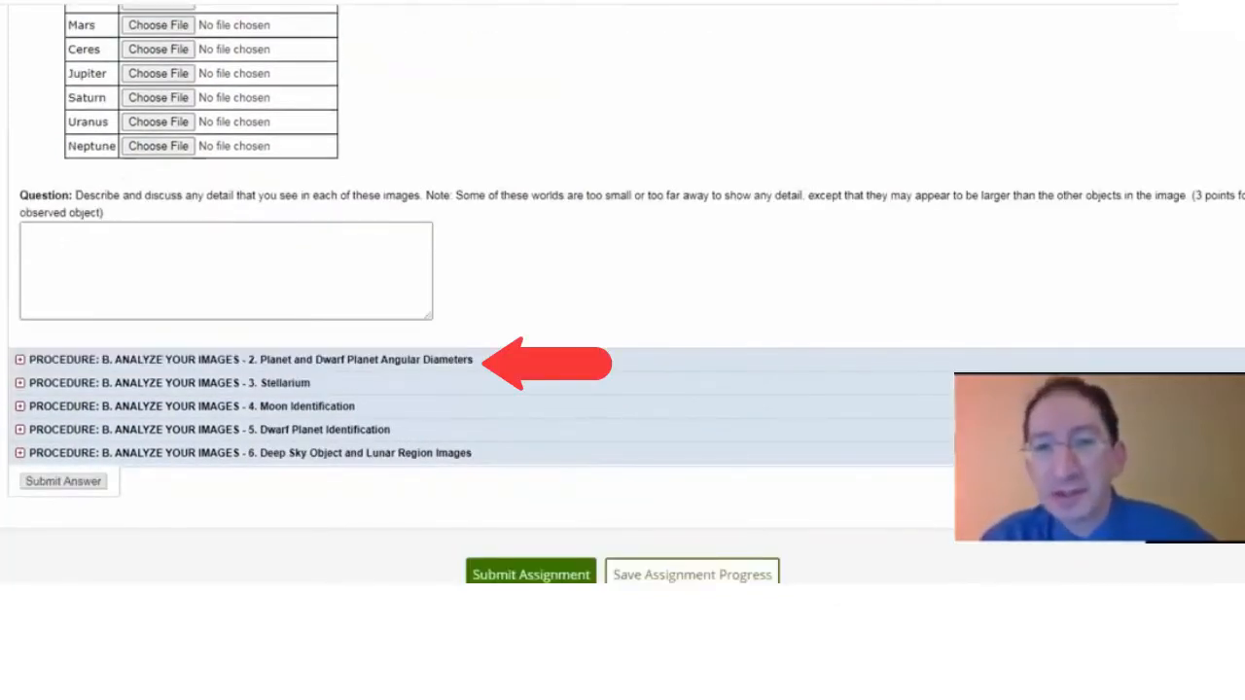
Expand the 'Planet and Dwarf Planet Angular Diameters' section header.
{"action": "left_click", "coordinate": [22, 360]}
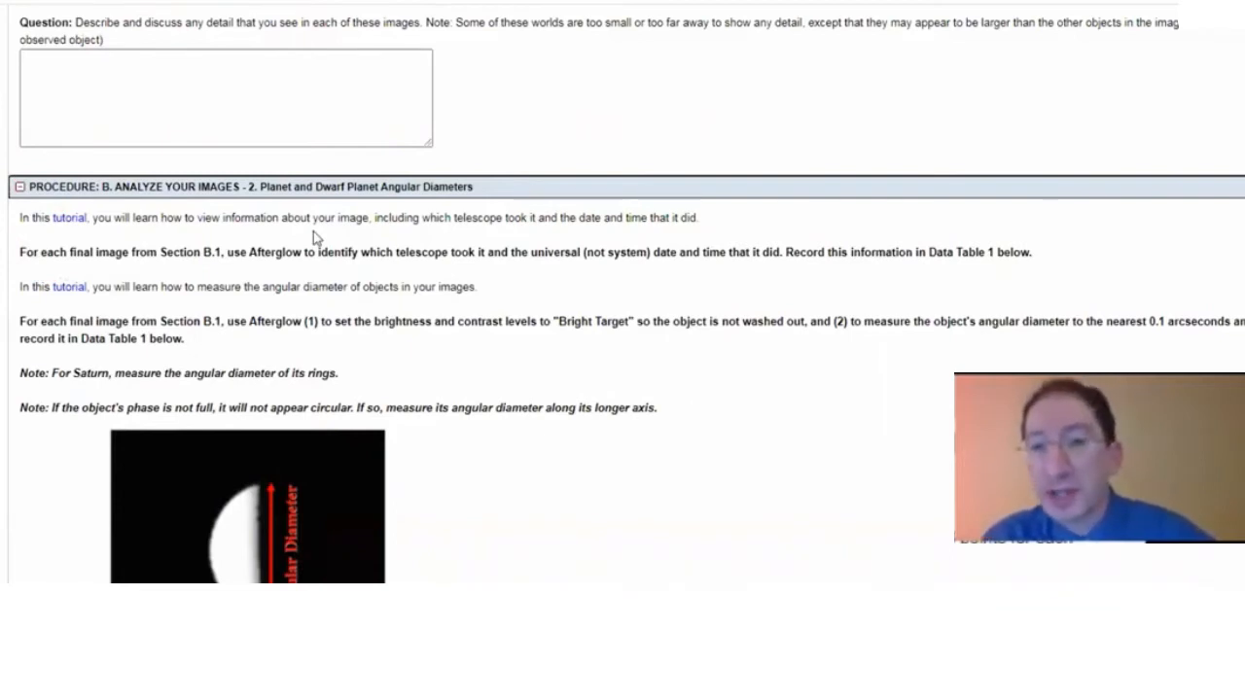
{"action": "mouse_move", "coordinate": [337, 234]}
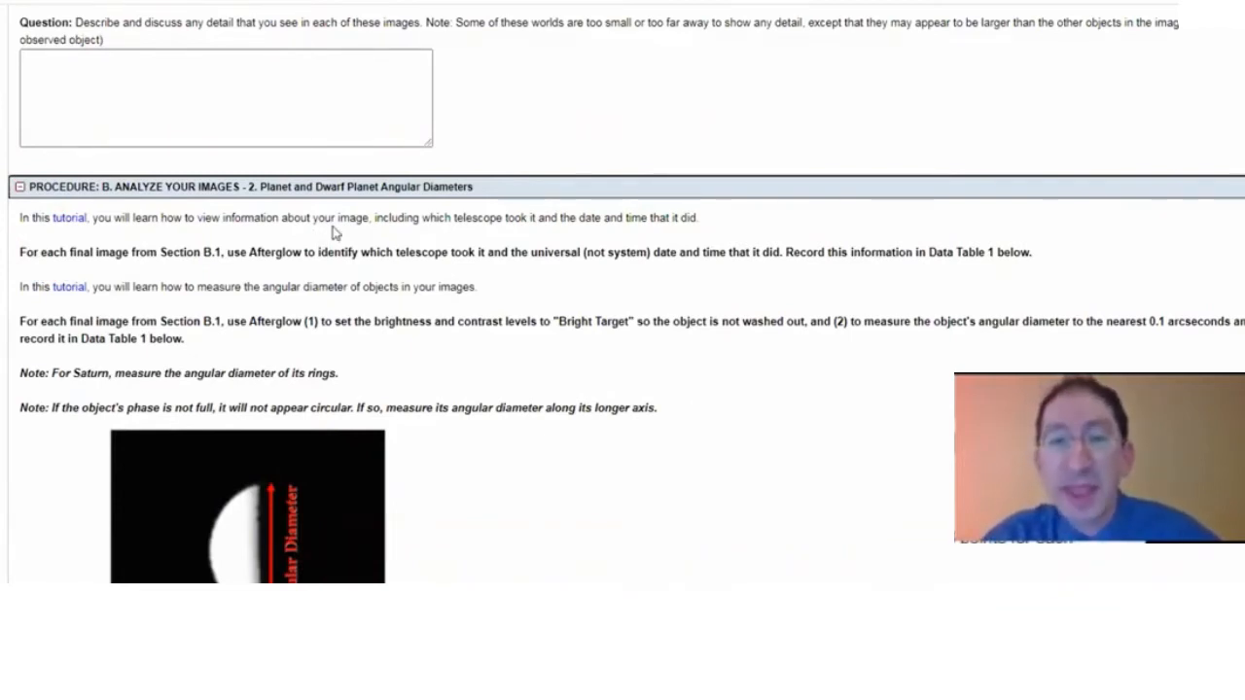
{"action": "mouse_move", "coordinate": [529, 237]}
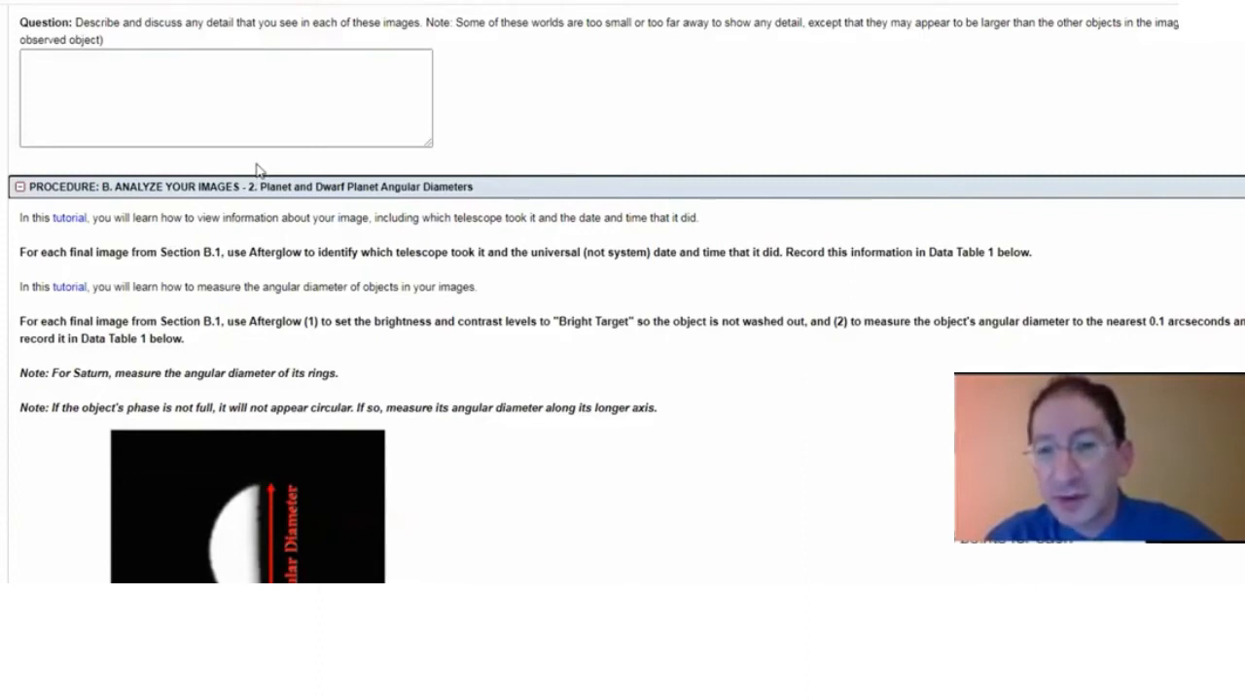
{"action": "mouse_move", "coordinate": [452, 346]}
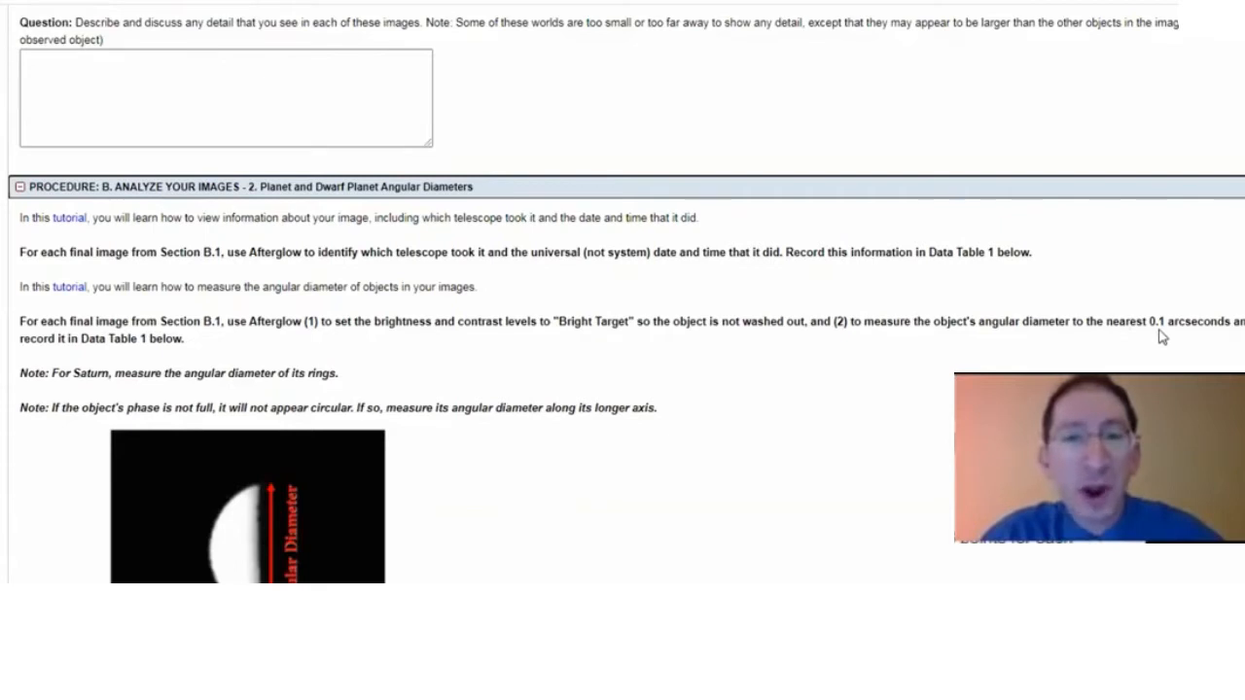
{"action": "scroll", "scroll_direction": "down", "scroll_amount": 3}
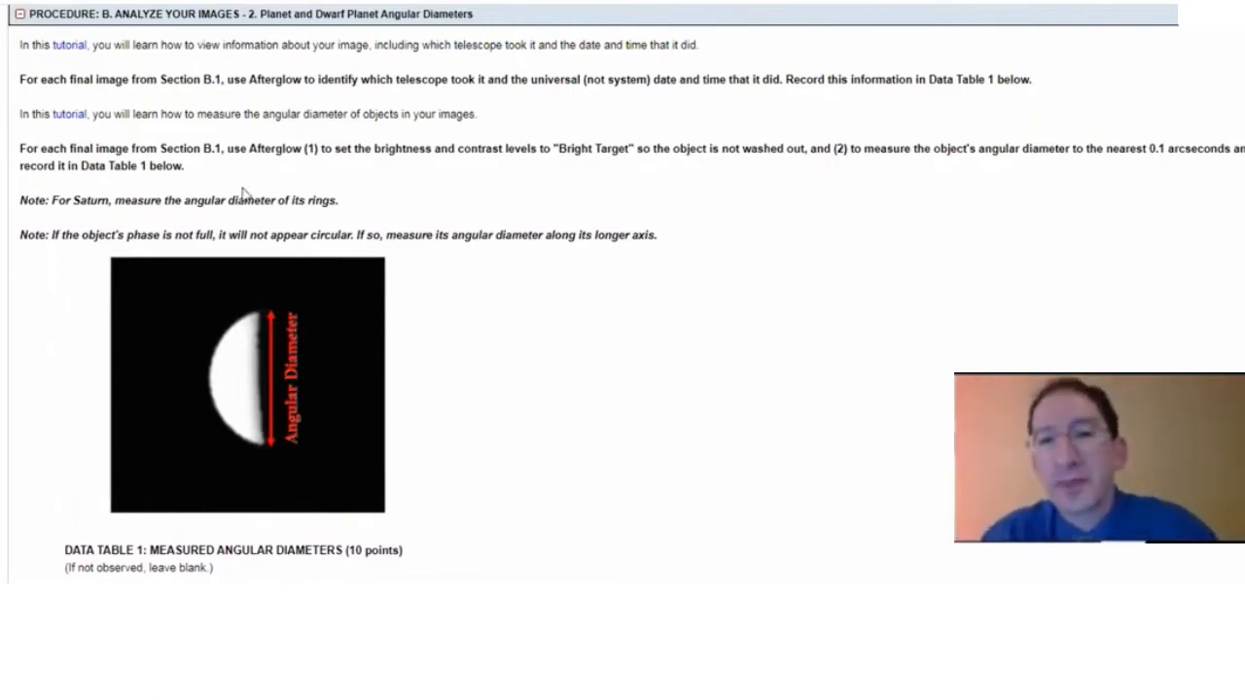
{"action": "mouse_move", "coordinate": [490, 321]}
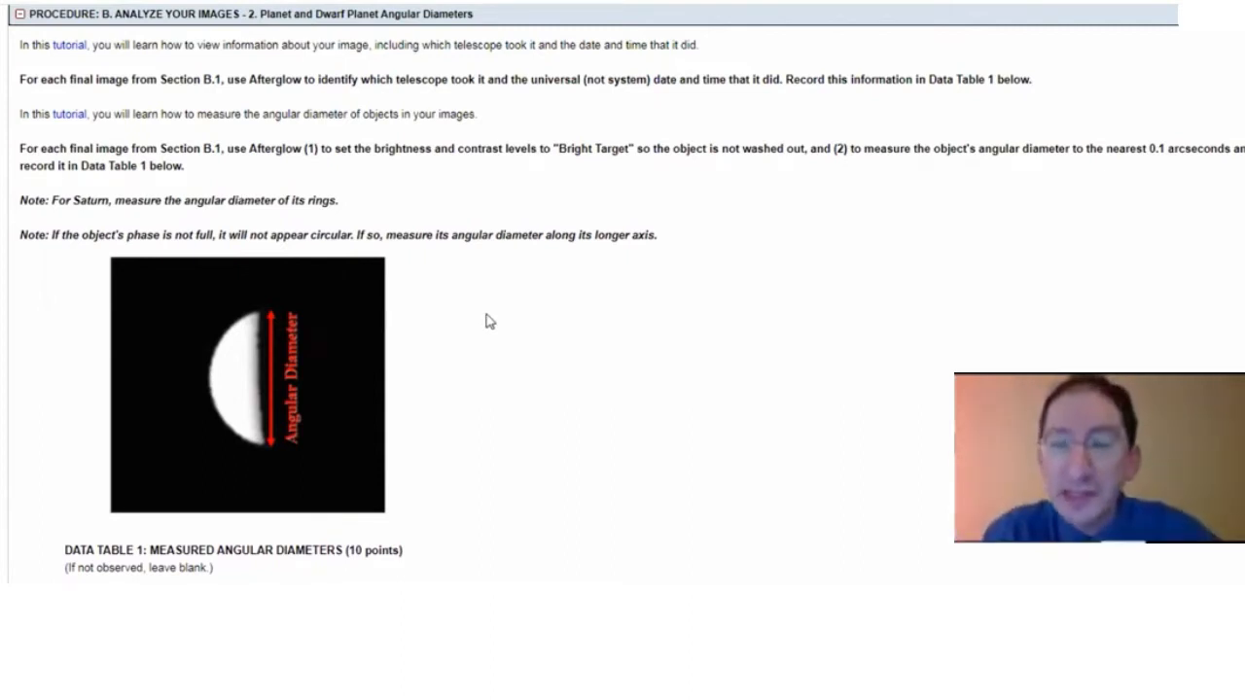
{"action": "mouse_move", "coordinate": [459, 316]}
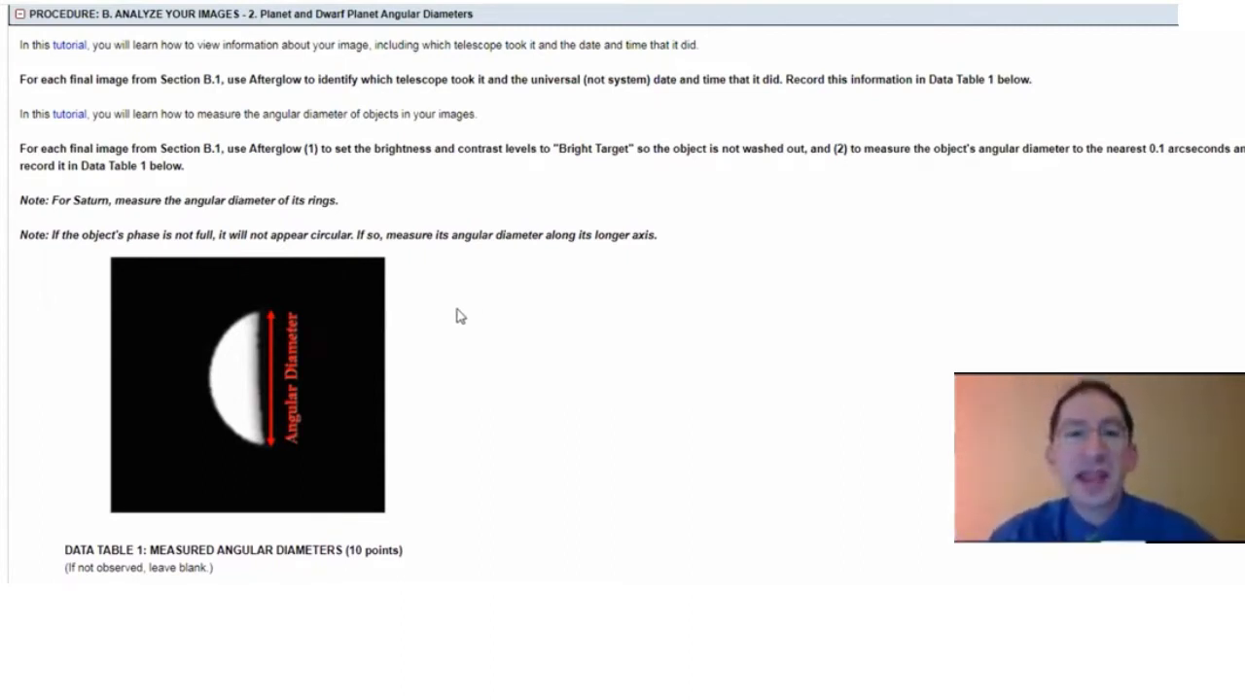
{"action": "mouse_move", "coordinate": [268, 319]}
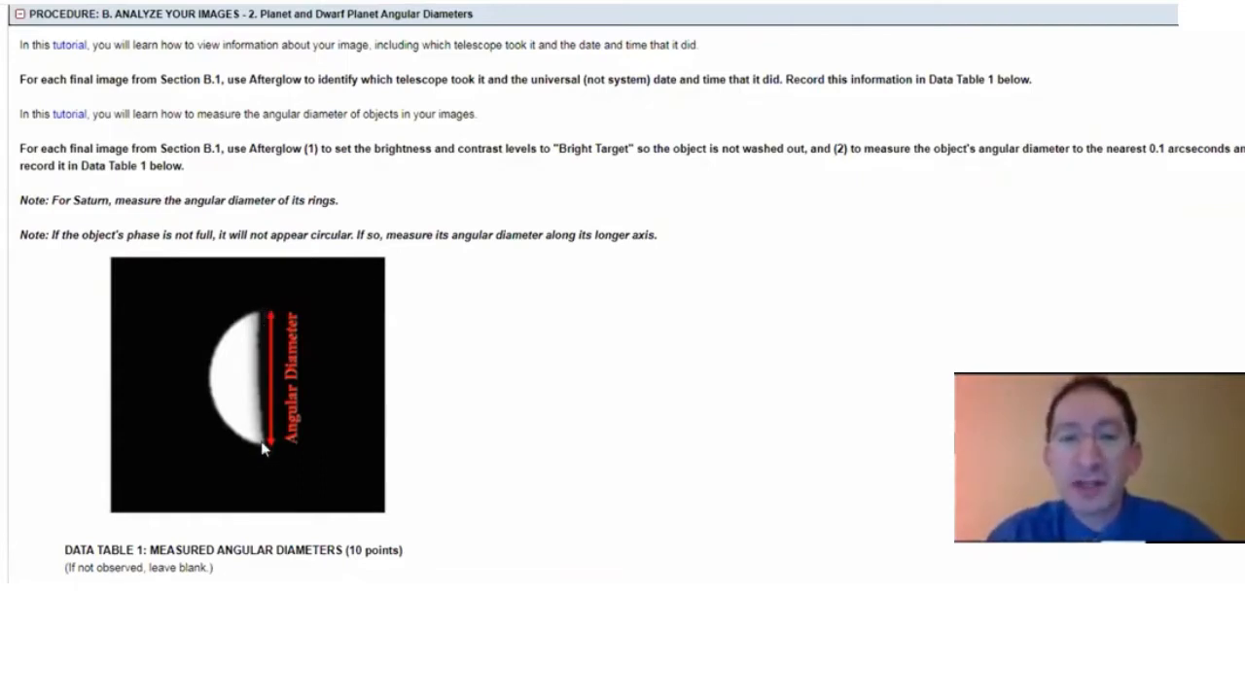
{"action": "mouse_move", "coordinate": [248, 390]}
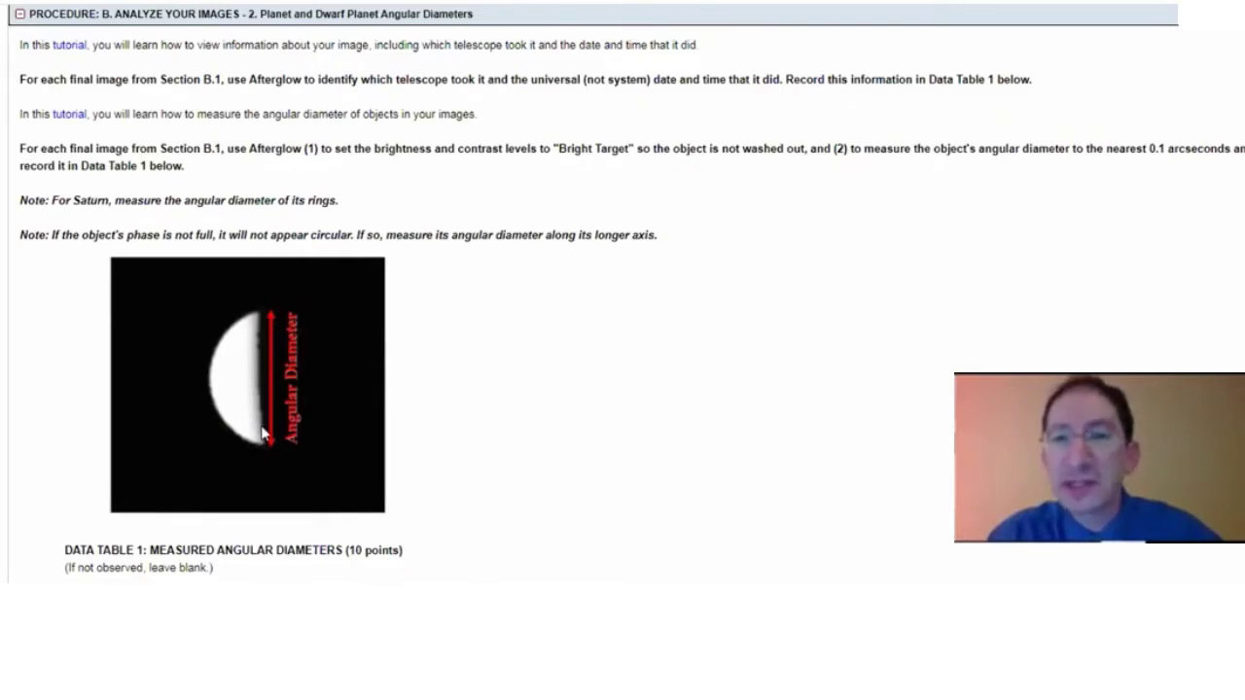
{"action": "mouse_move", "coordinate": [631, 405]}
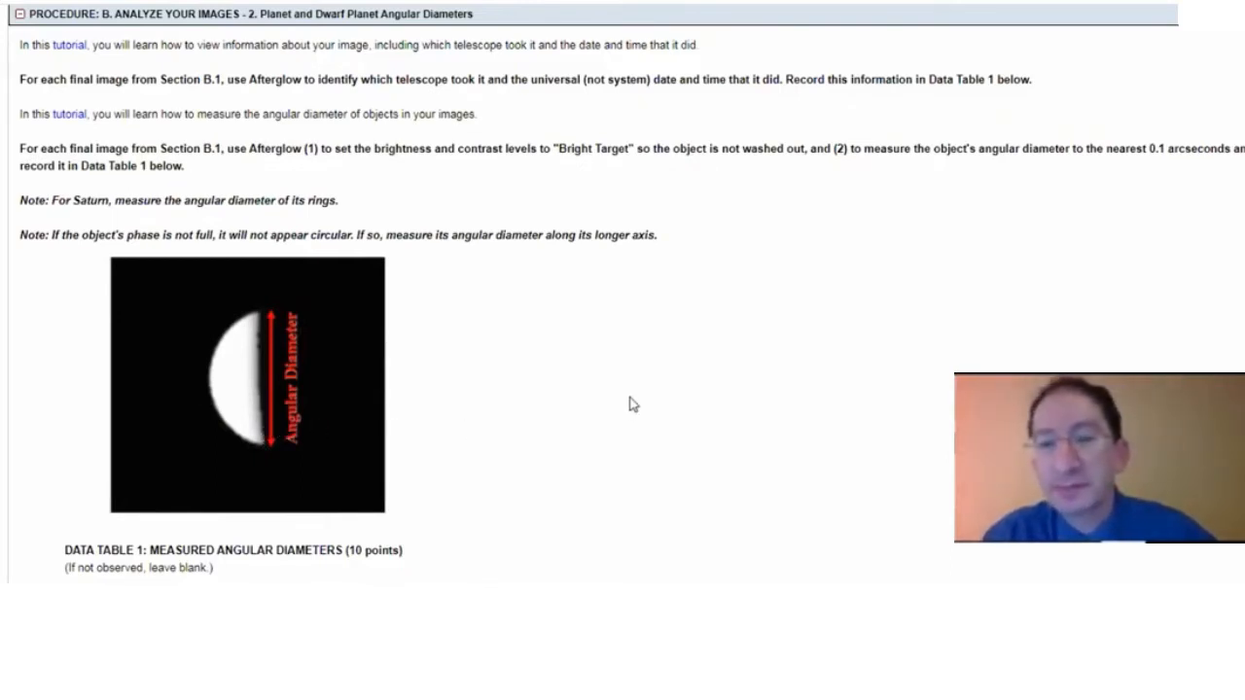
Scroll down to Data Table 1 and the collapsed Procedure B sections.
{"action": "scroll", "scroll_direction": "down", "scroll_amount": 3}
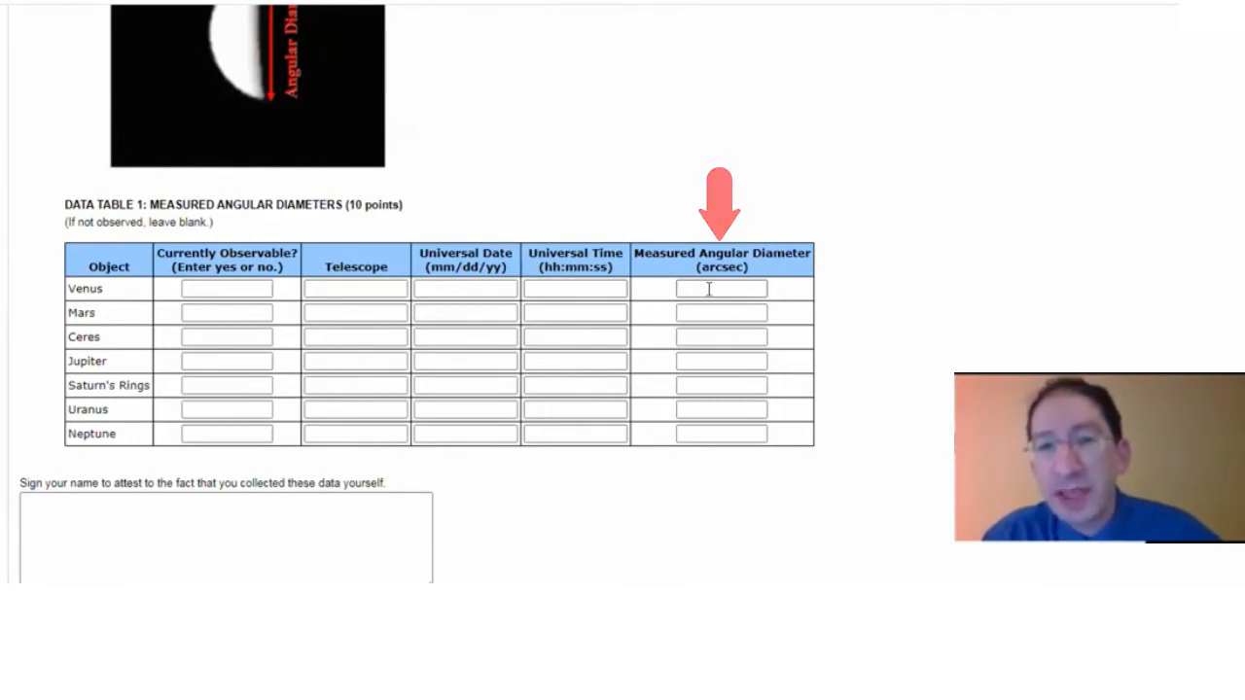
{"action": "scroll", "scroll_direction": "down", "scroll_amount": 3}
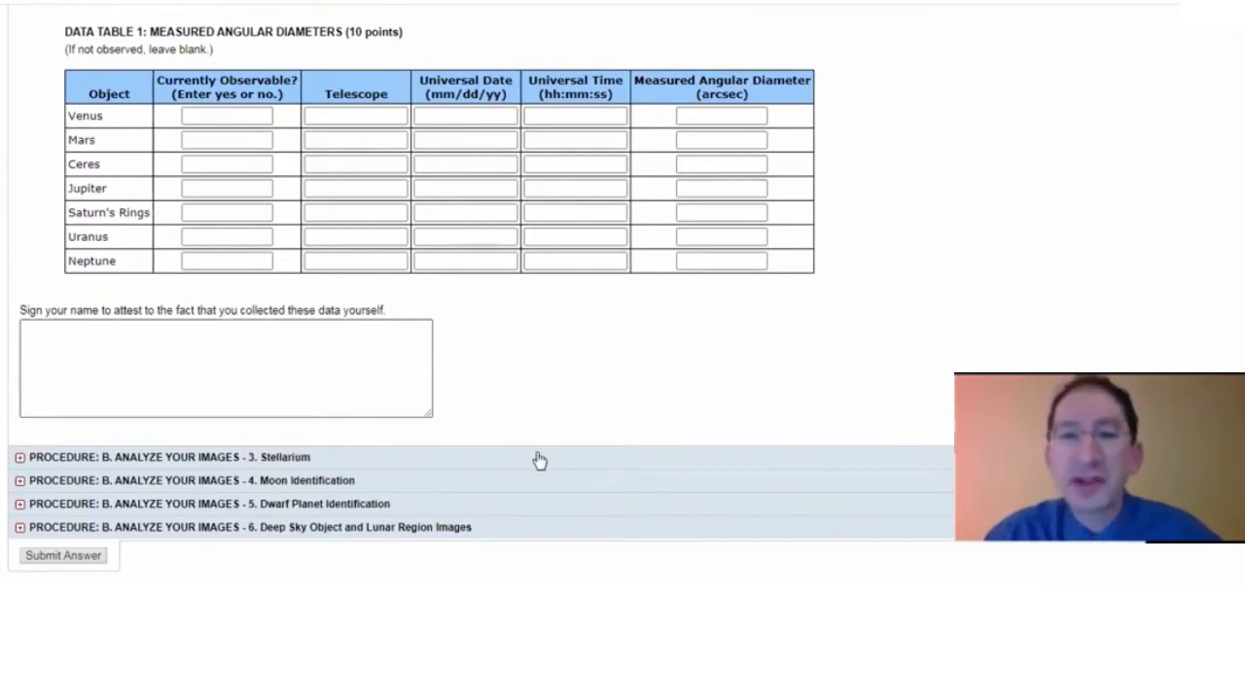
Expand the 'B. Analyze Your Images - 3. Stellarium' procedure and view its location reminder.
{"action": "left_click", "coordinate": [165, 459]}
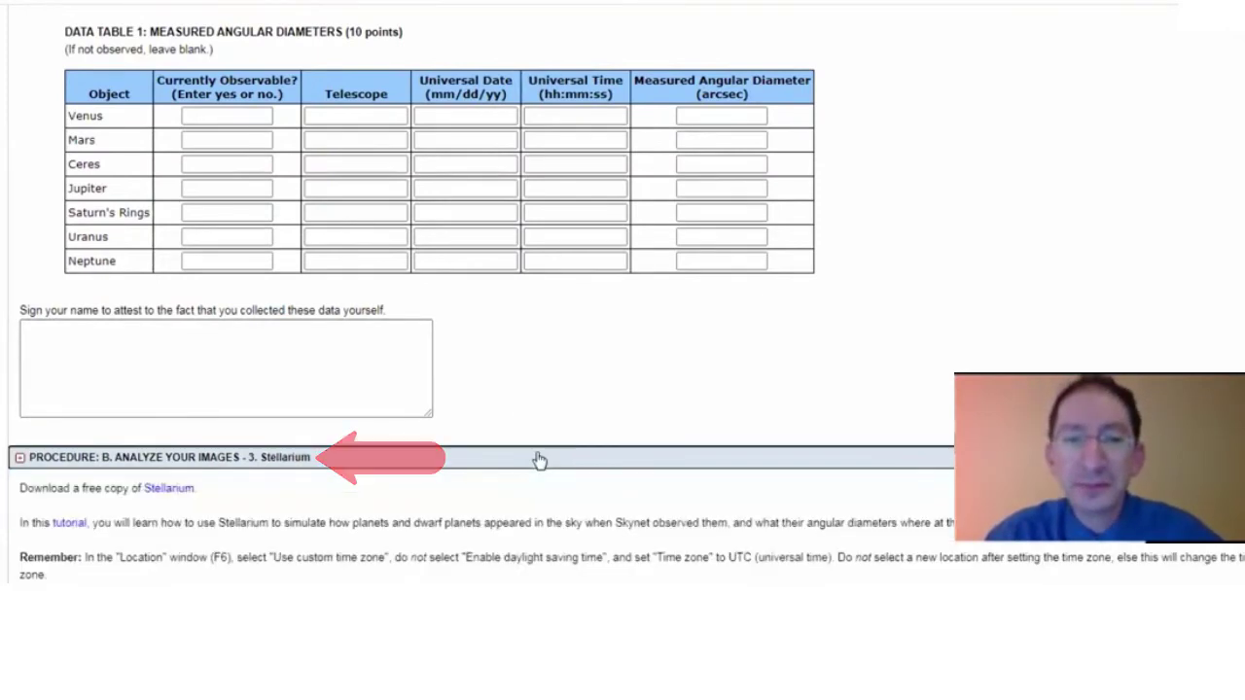
{"action": "scroll", "scroll_direction": "down", "scroll_amount": 3}
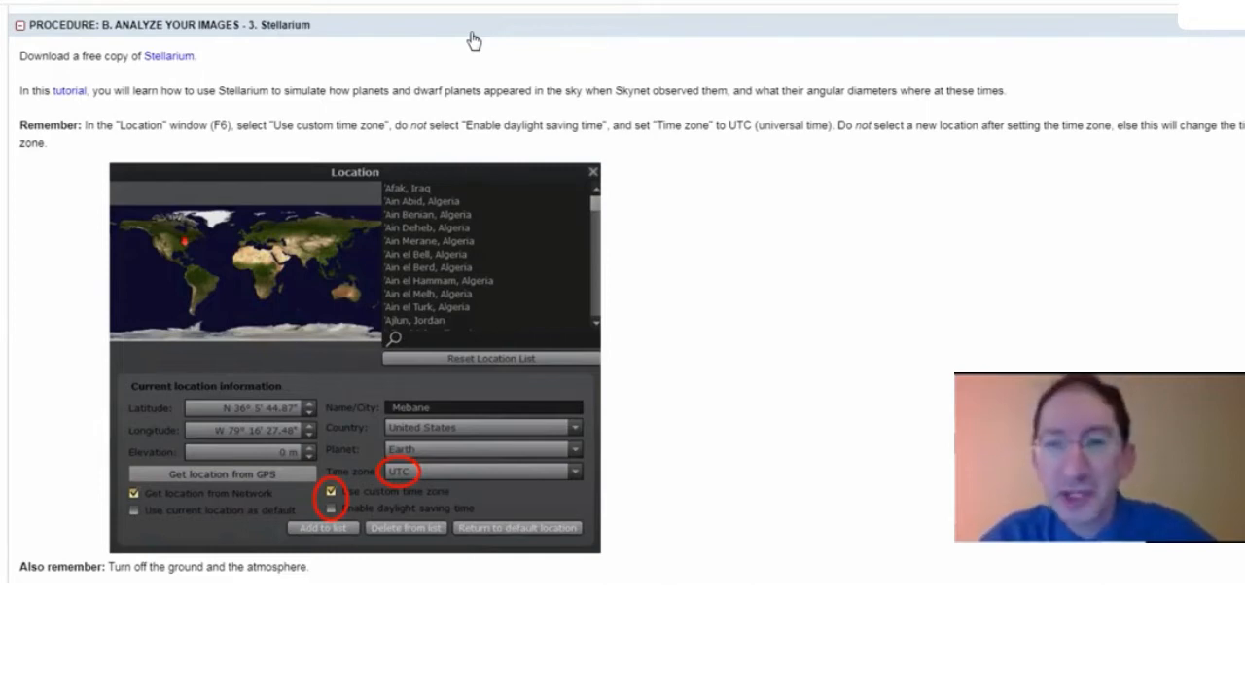
{"action": "mouse_move", "coordinate": [160, 54]}
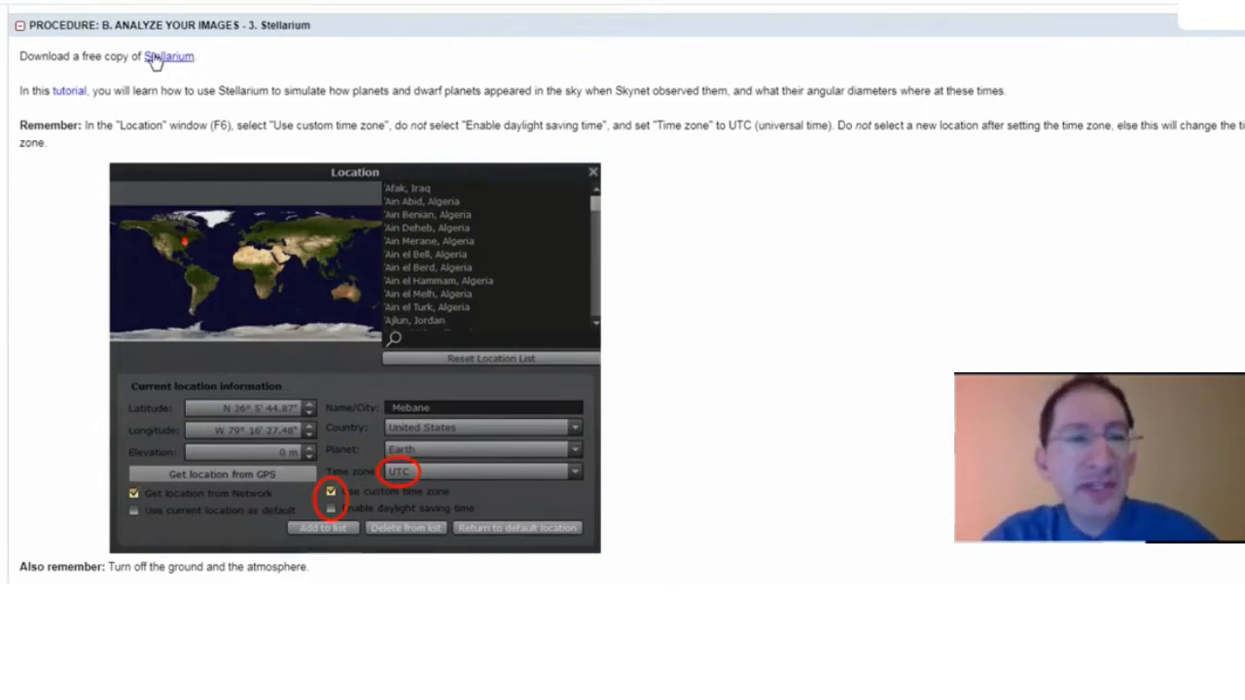
Follow the Stellarium download link to the Stellarium website home page.
{"action": "left_click", "coordinate": [168, 56]}
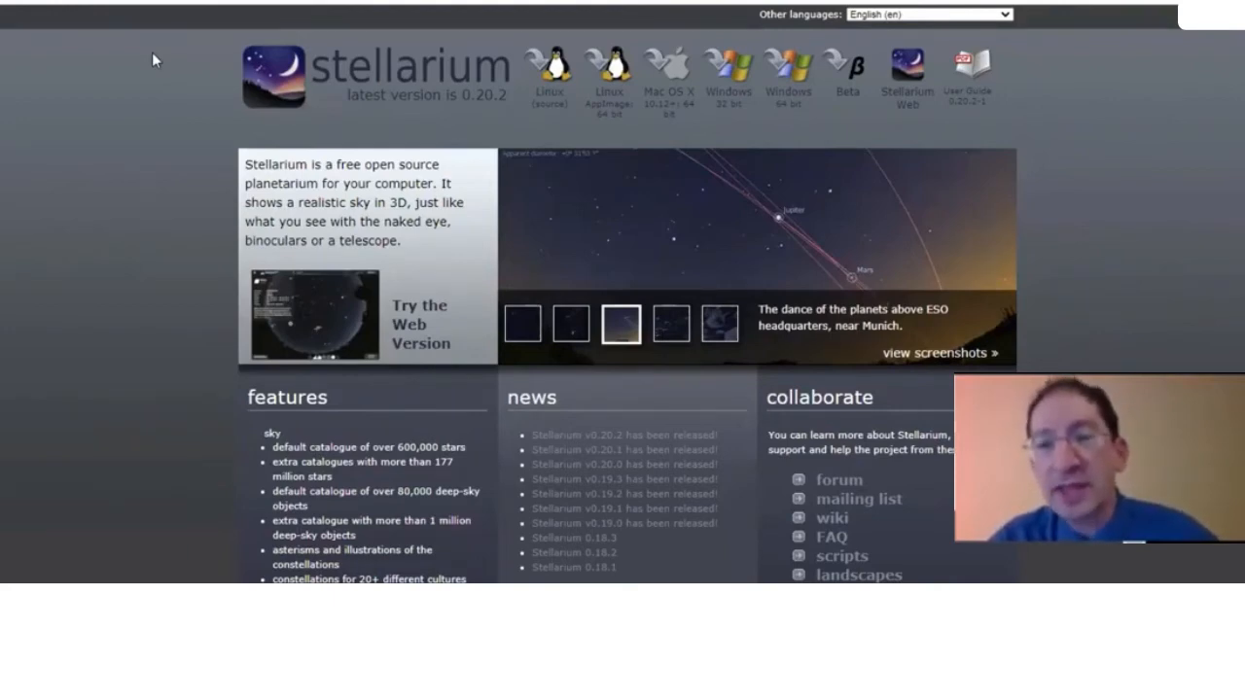
{"action": "mouse_move", "coordinate": [471, 47]}
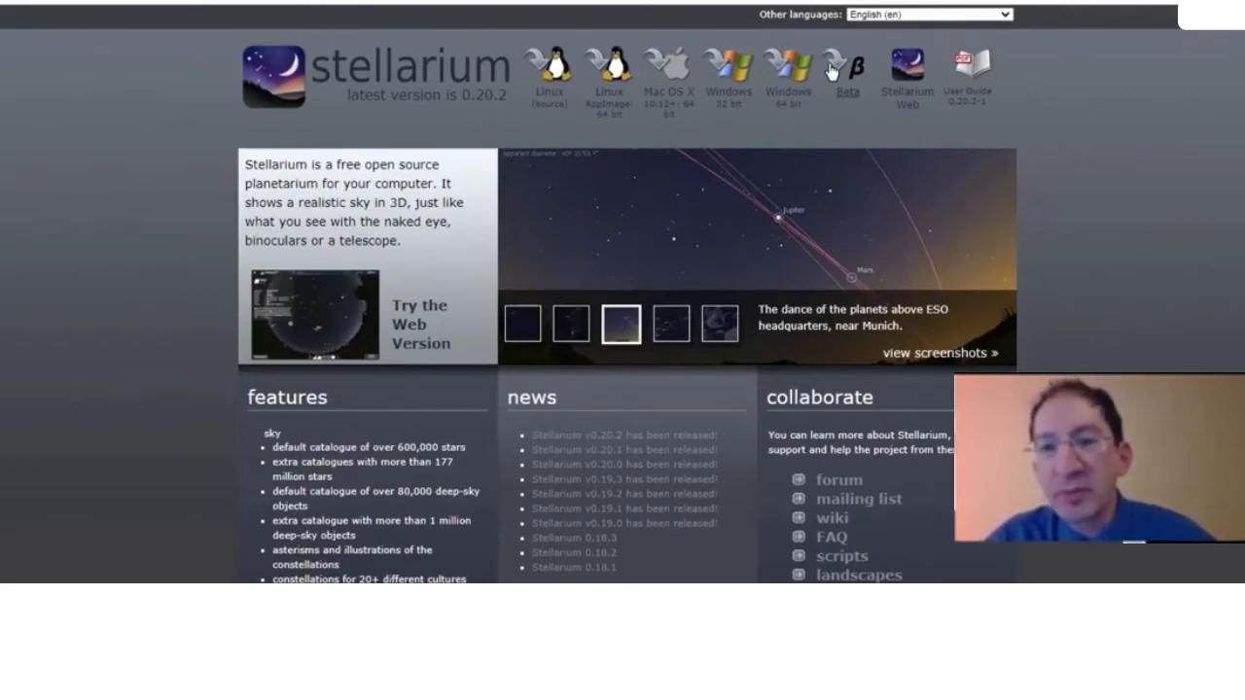
{"action": "mouse_move", "coordinate": [747, 35]}
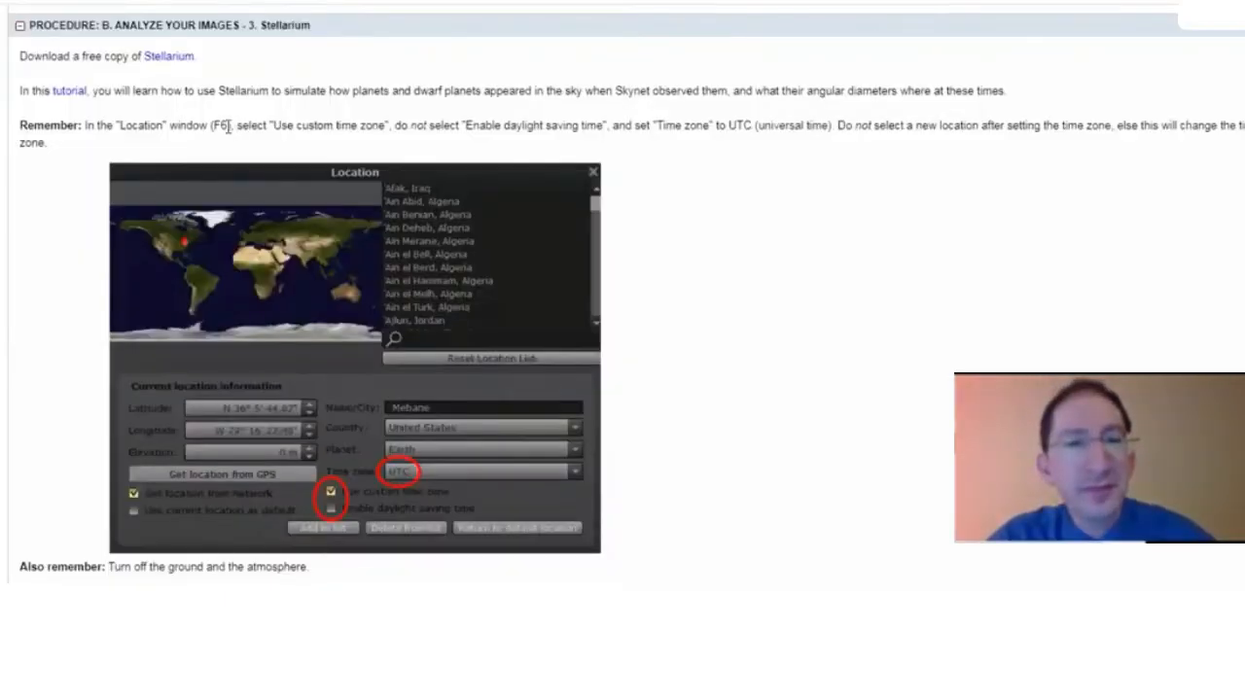
{"action": "mouse_move", "coordinate": [76, 111]}
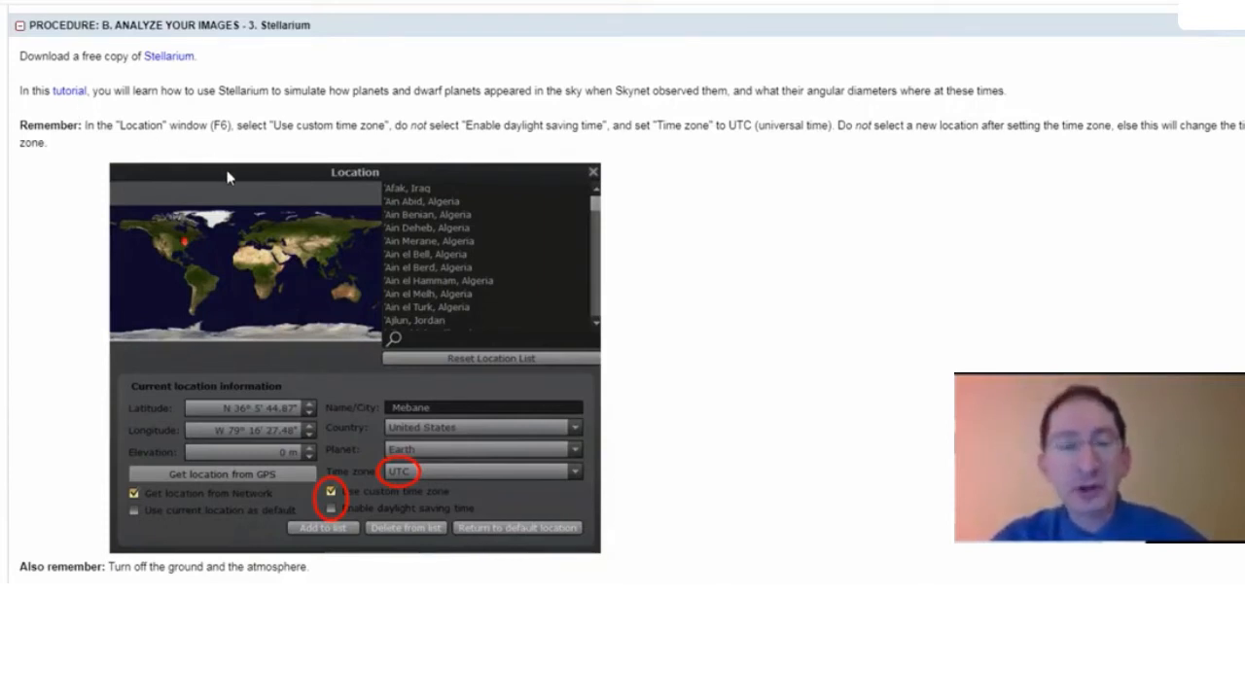
Scroll past the Stellarium reminders to the percent error formula and Data Table 2.
{"action": "scroll", "scroll_direction": "down", "scroll_amount": 3}
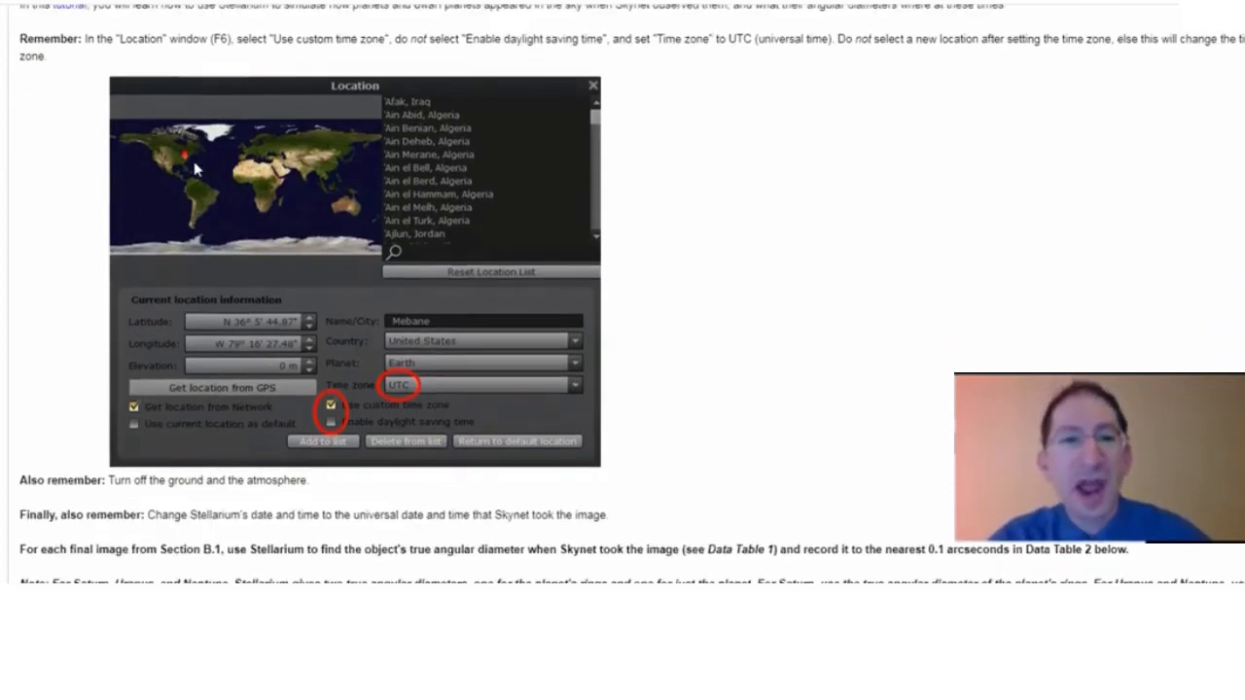
{"action": "scroll", "scroll_direction": "down", "scroll_amount": 3}
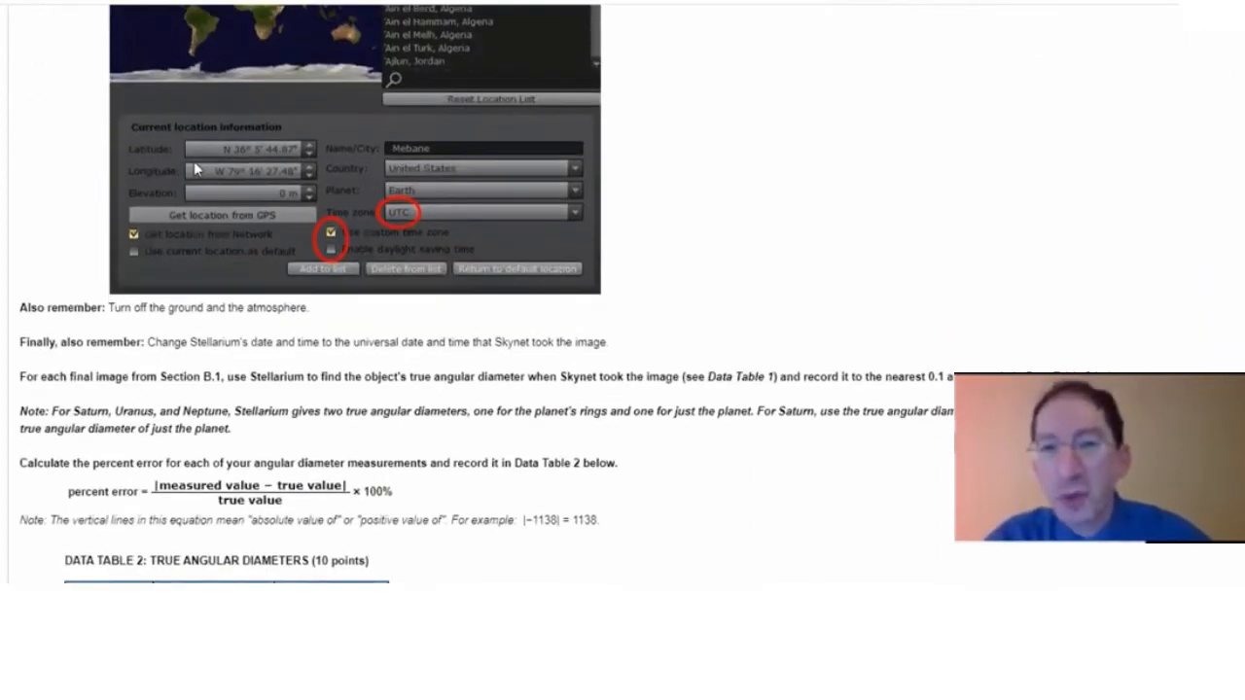
{"action": "scroll", "scroll_direction": "down", "scroll_amount": 3}
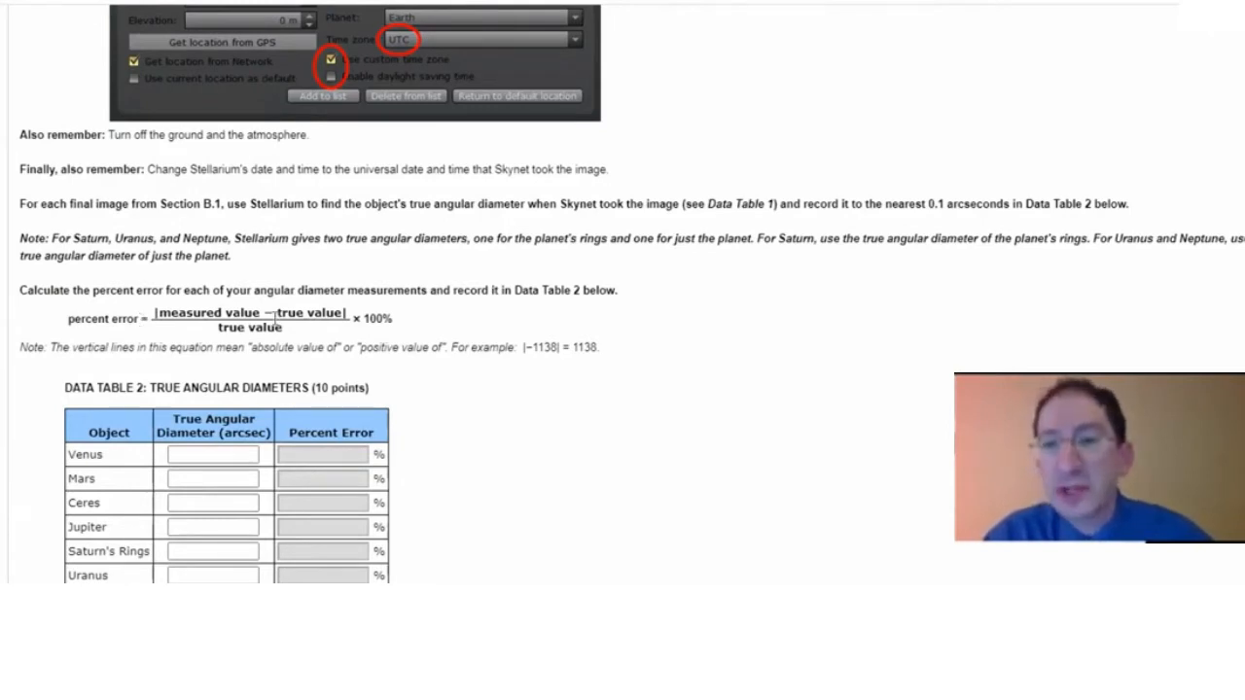
{"action": "scroll", "scroll_direction": "down", "scroll_amount": 3}
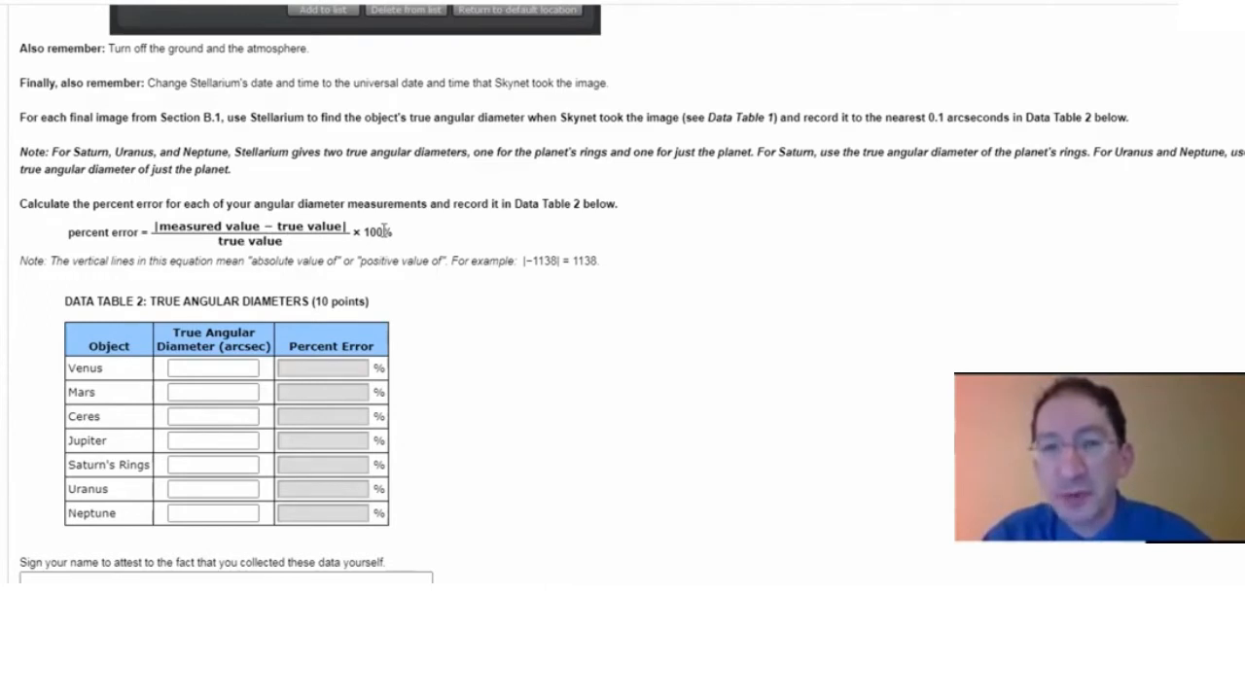
{"action": "scroll", "scroll_direction": "down", "scroll_amount": 3}
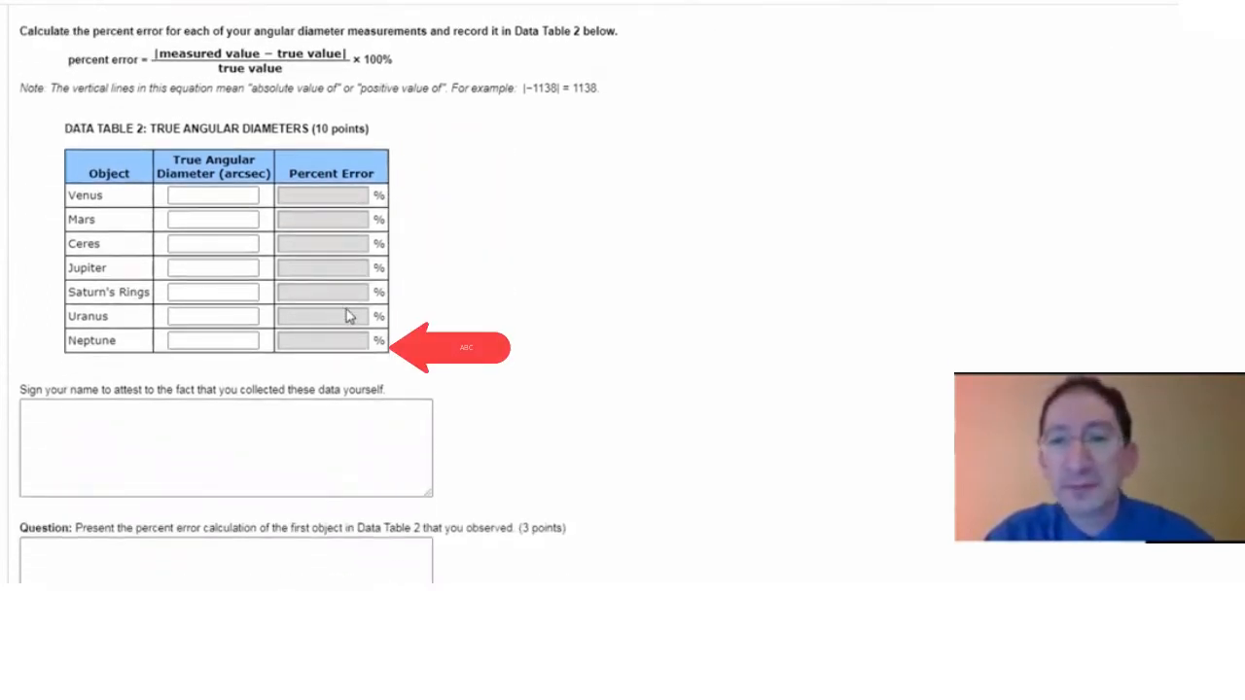
Scroll below Data Table 2 to the signature box and follow-up questions.
{"action": "scroll", "scroll_direction": "down", "scroll_amount": 3}
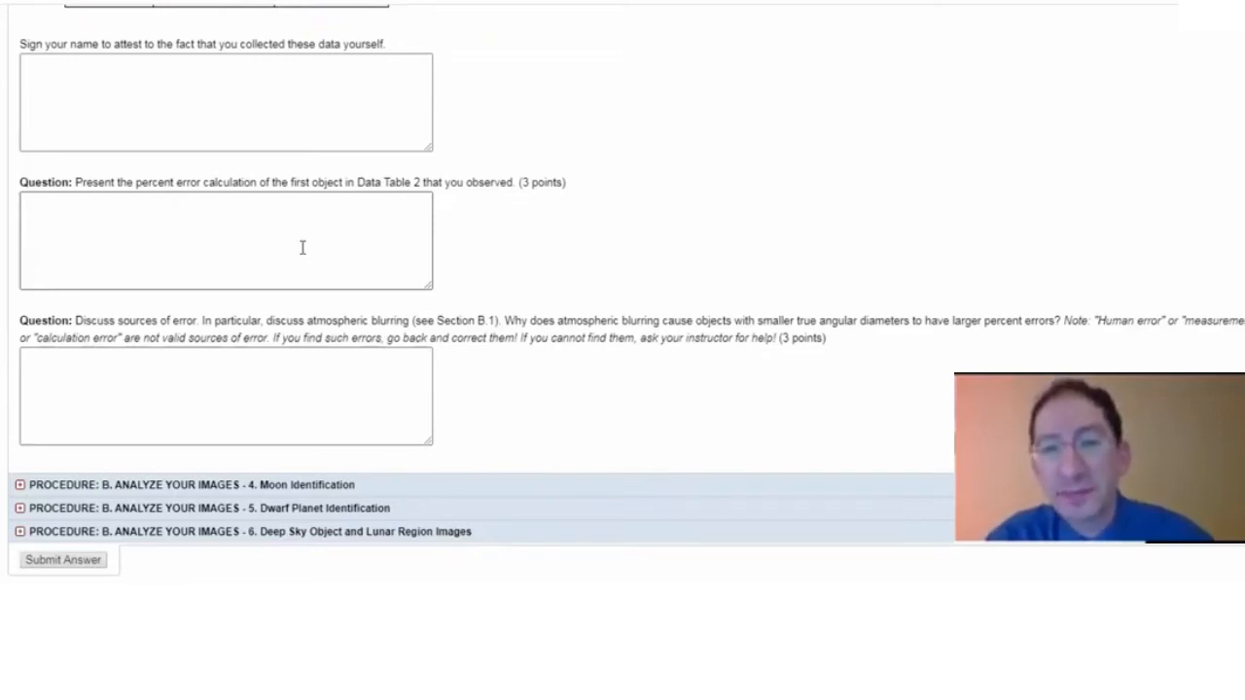
Scroll to the atmospheric-blurring sources-of-error question and the Moon Identification section.
{"action": "scroll", "scroll_direction": "down", "scroll_amount": 3}
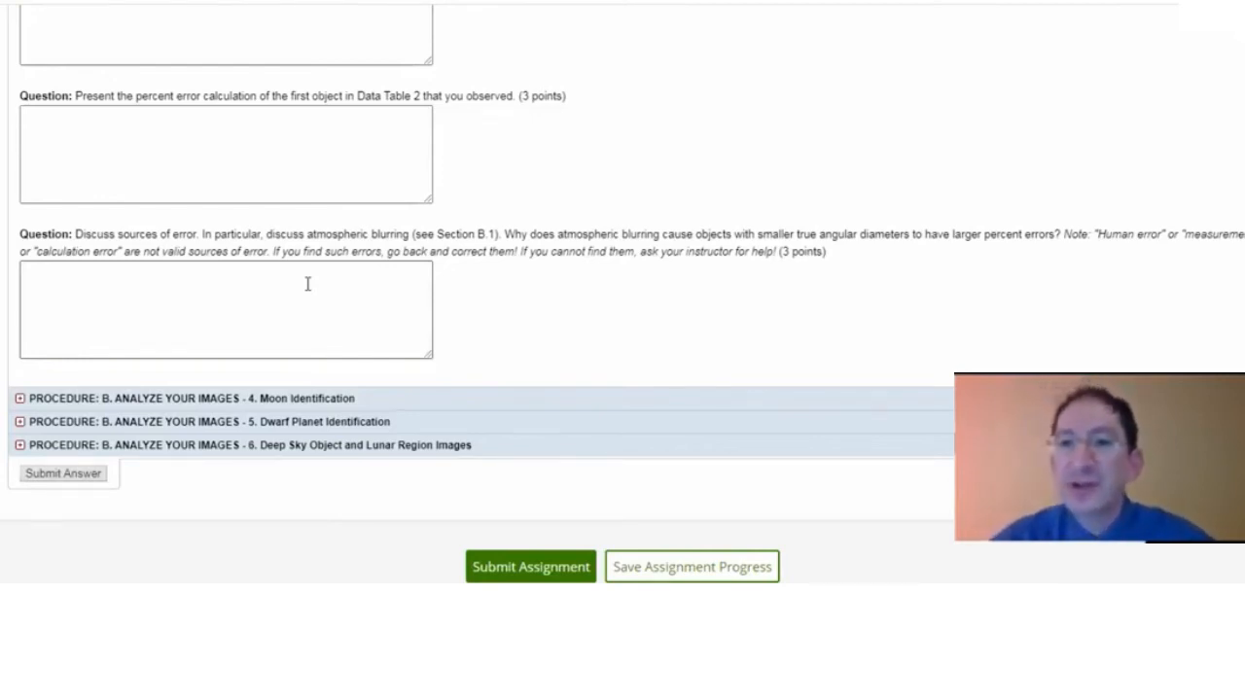
{"action": "mouse_move", "coordinate": [1158, 255]}
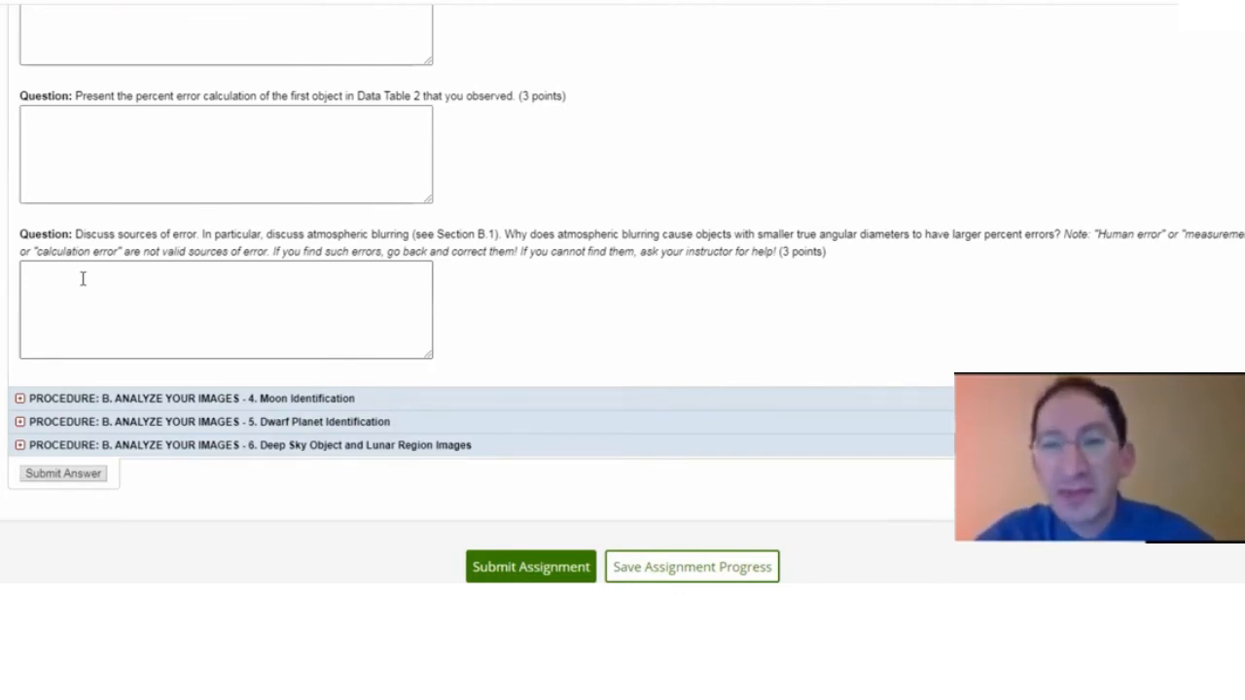
{"action": "mouse_move", "coordinate": [138, 300]}
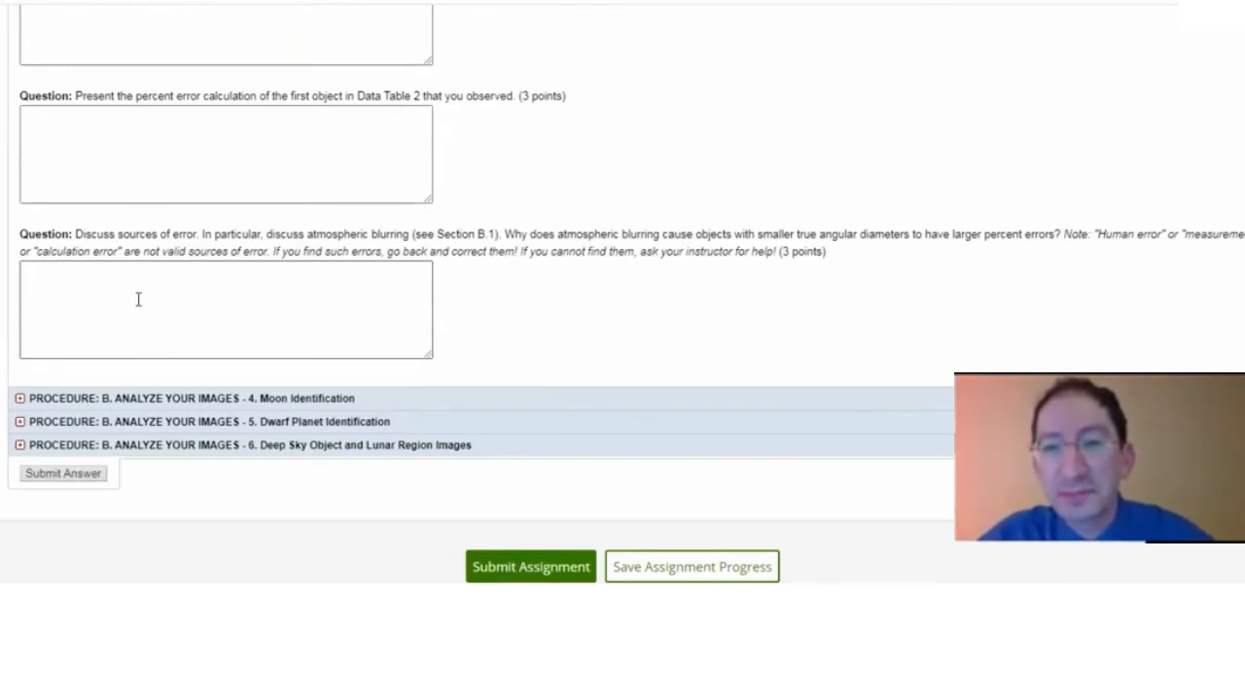
{"action": "scroll", "scroll_direction": "down", "scroll_amount": 3}
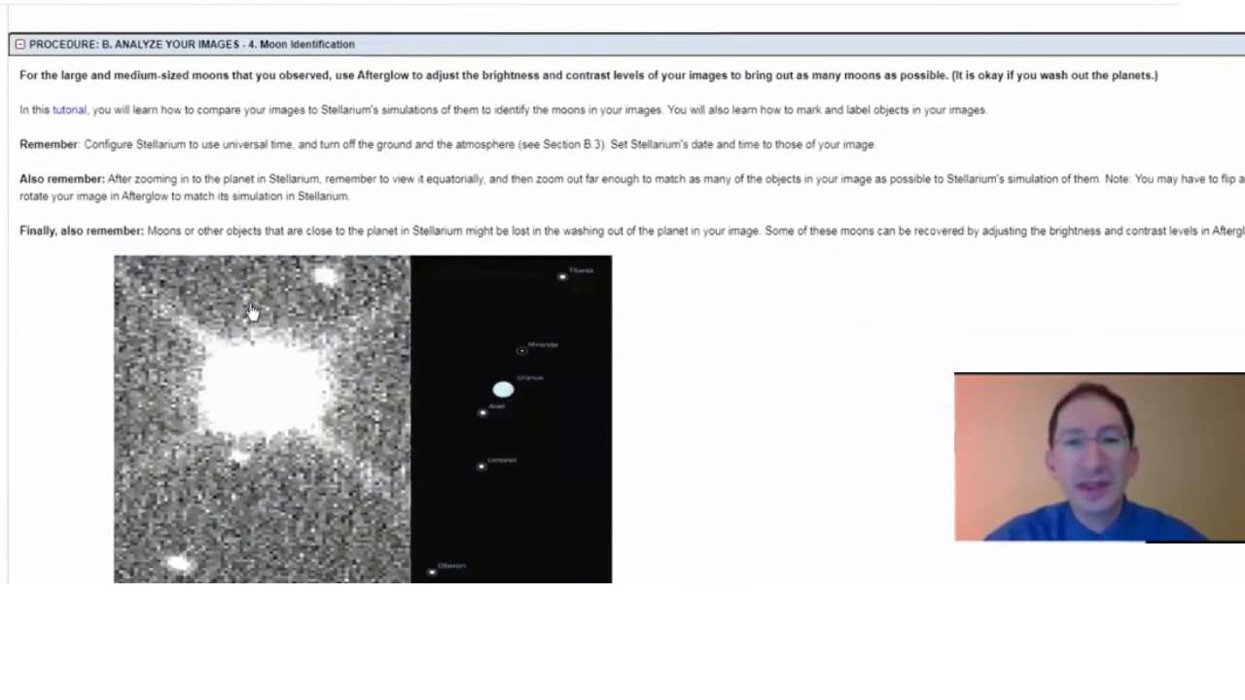
{"action": "mouse_move", "coordinate": [521, 46]}
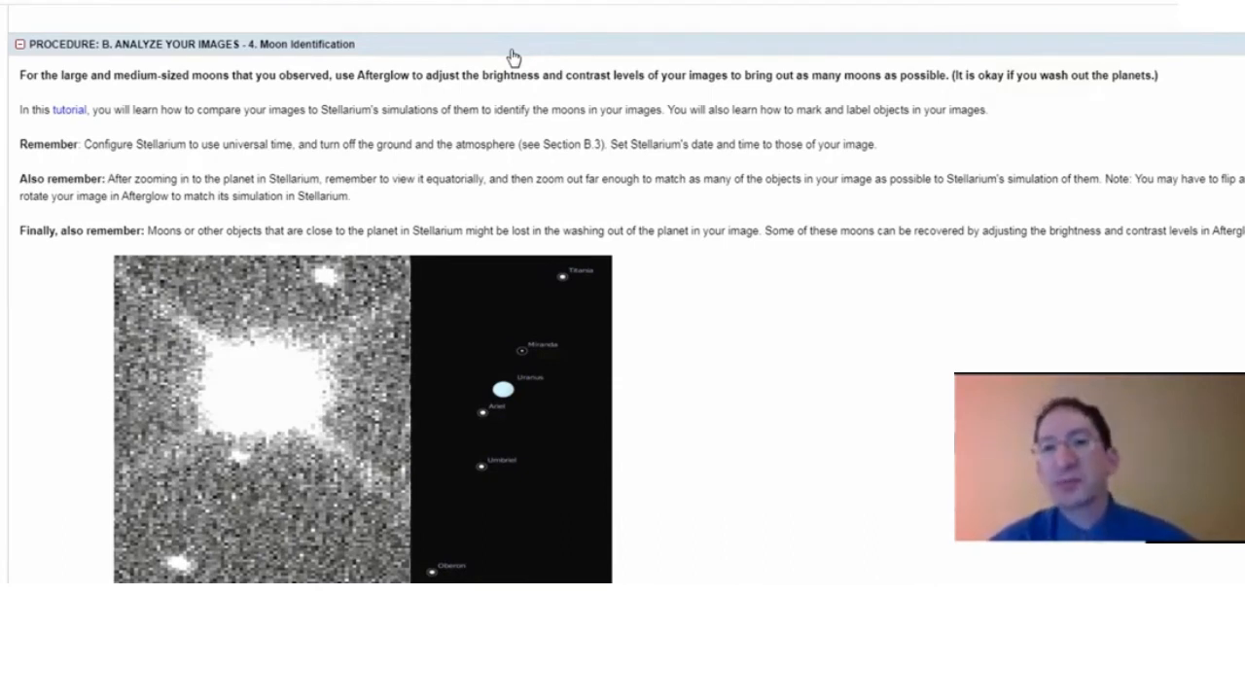
{"action": "mouse_move", "coordinate": [513, 81]}
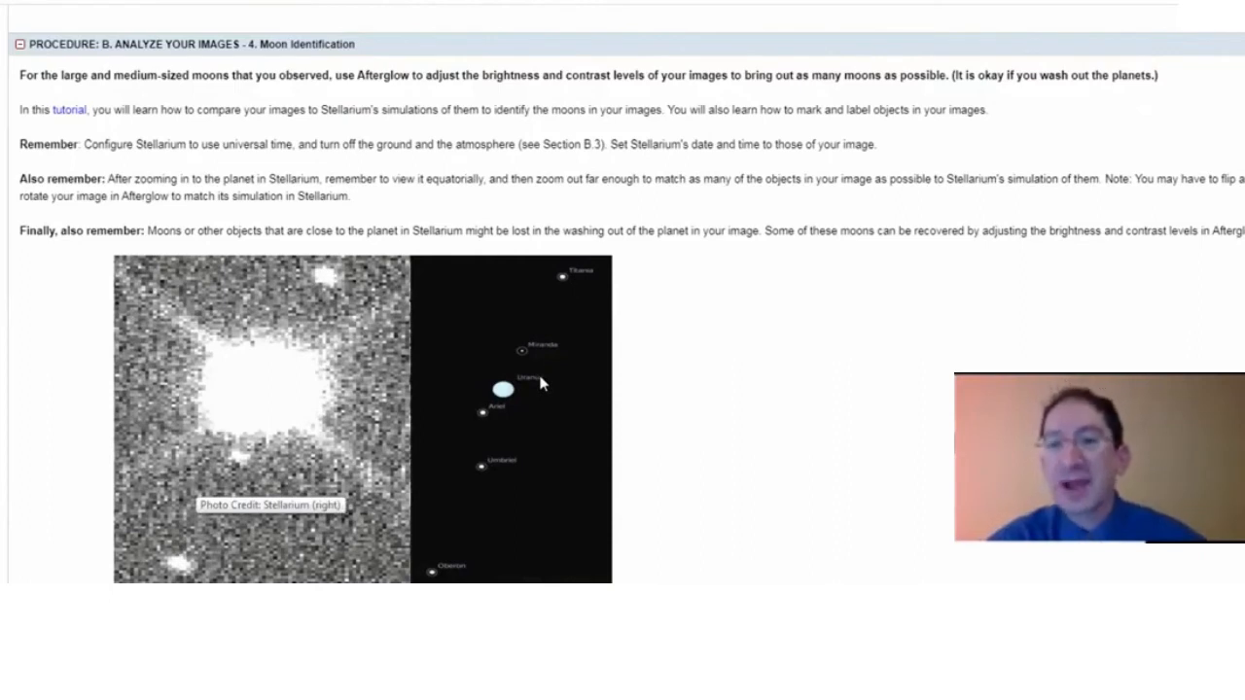
{"action": "mouse_move", "coordinate": [533, 369]}
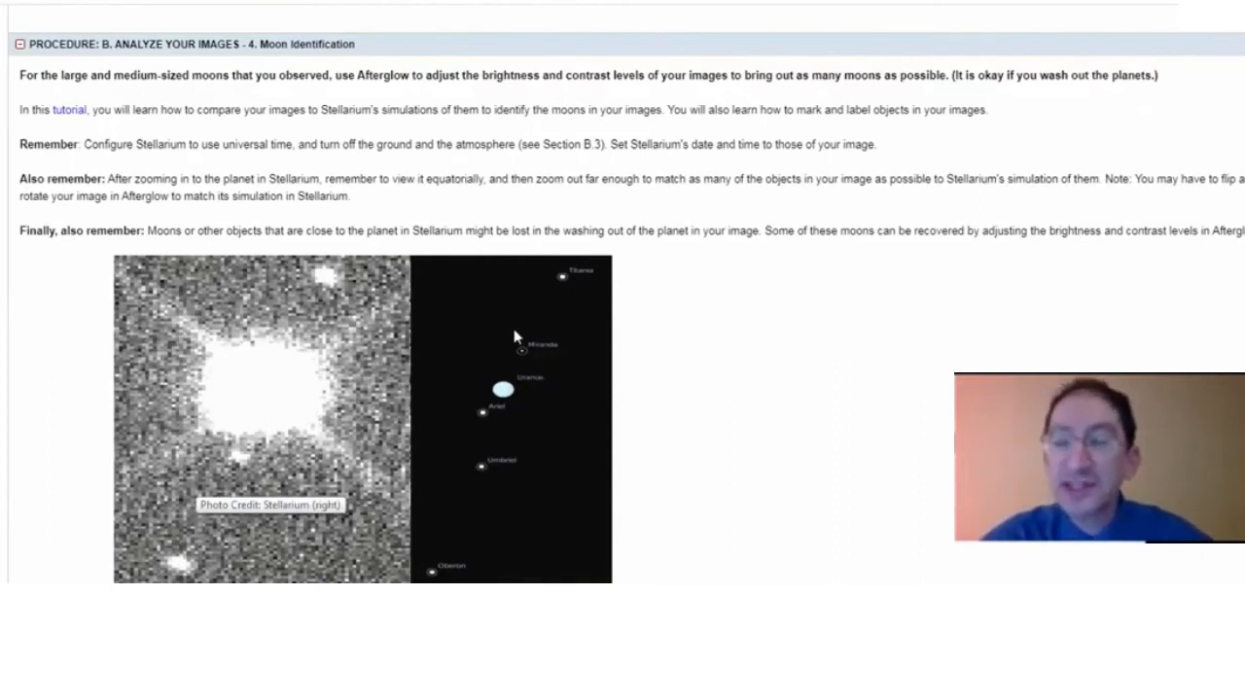
{"action": "mouse_move", "coordinate": [496, 311]}
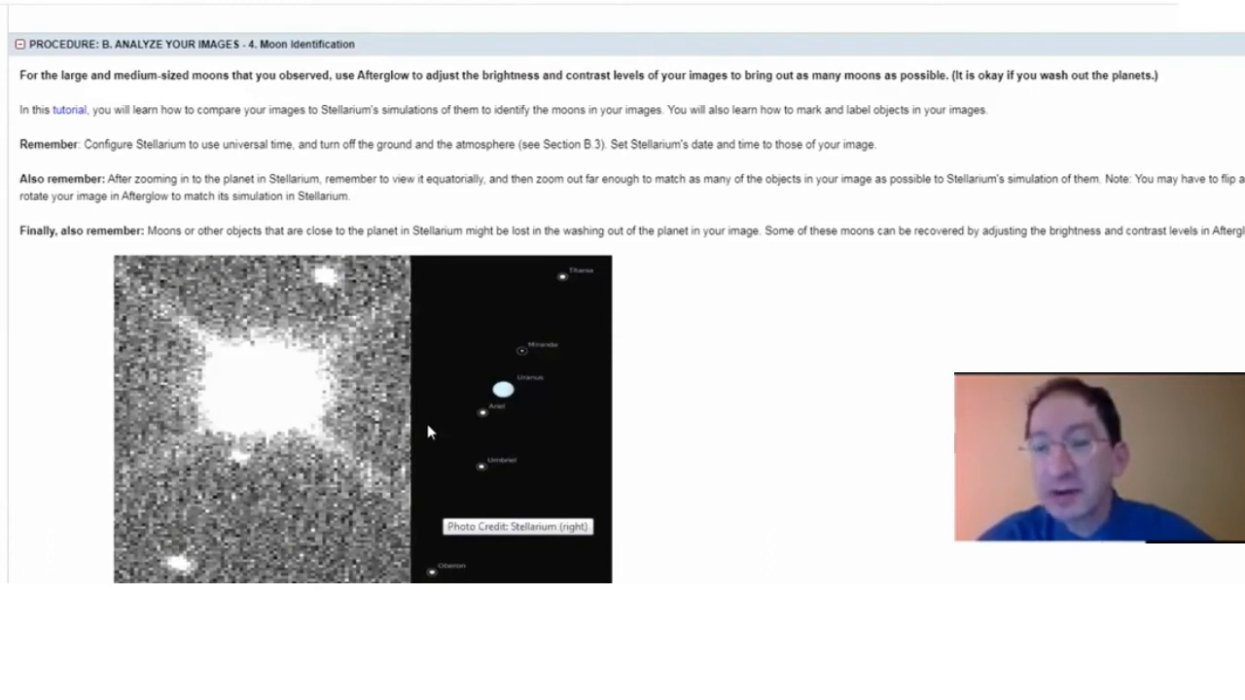
{"action": "mouse_move", "coordinate": [454, 387]}
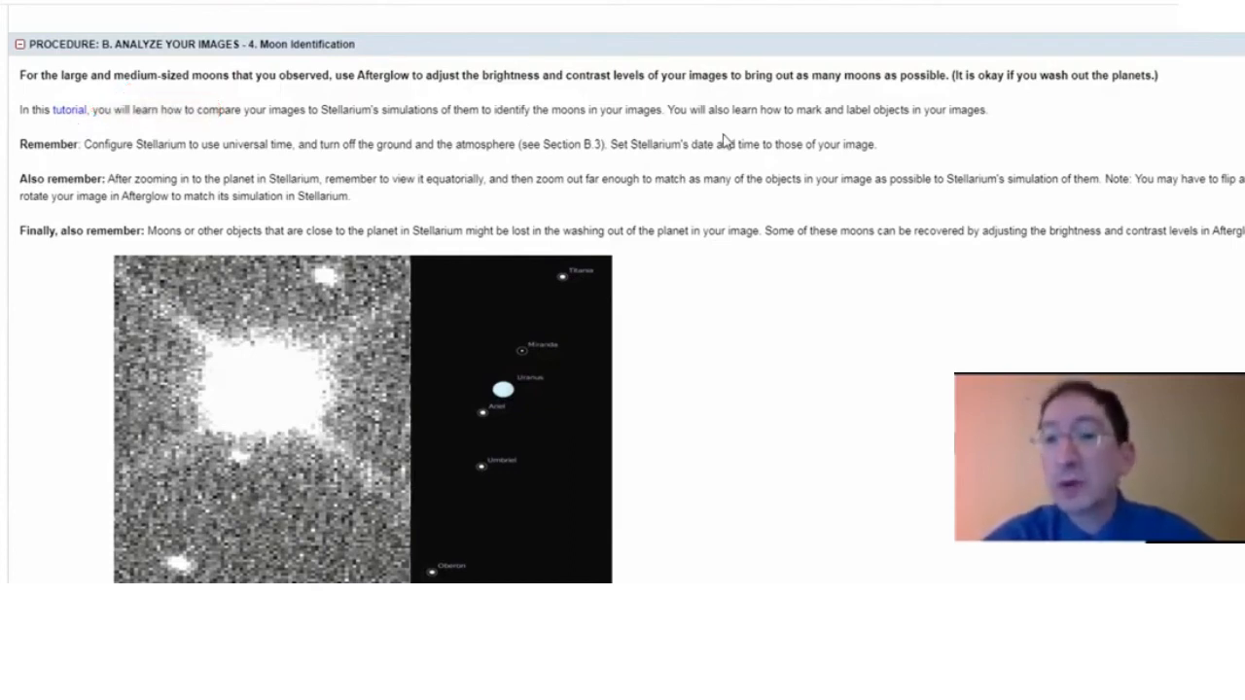
{"action": "mouse_move", "coordinate": [889, 134]}
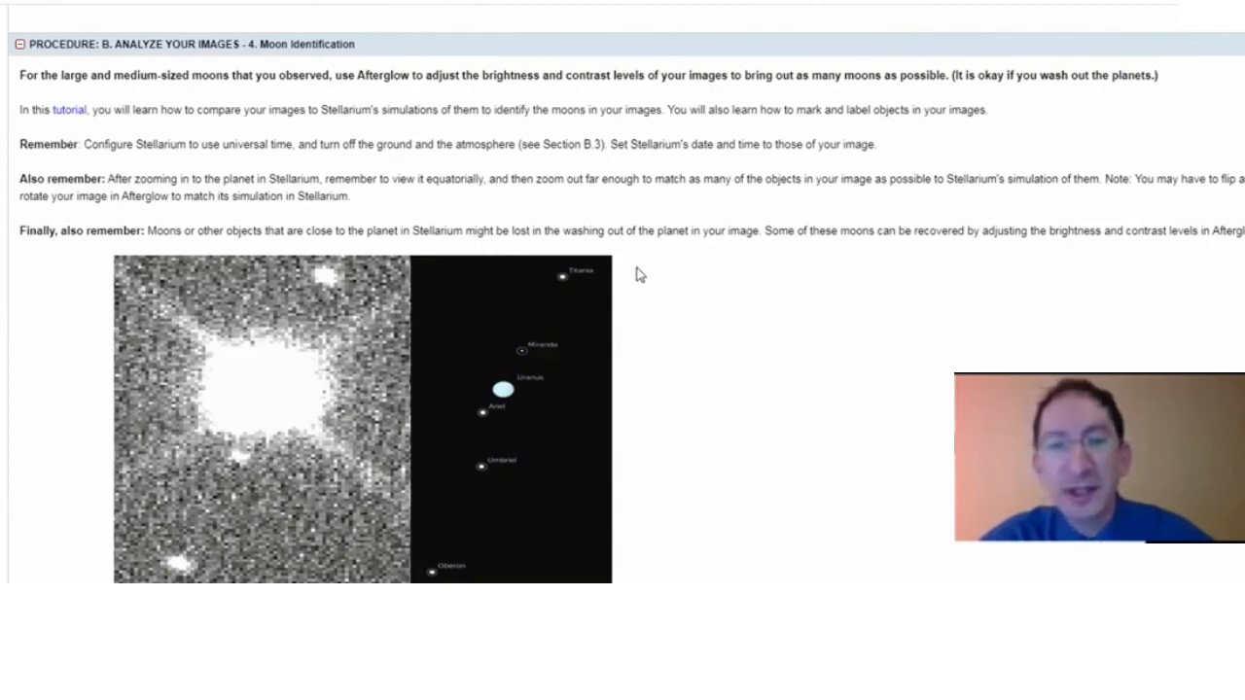
Scroll past the Saturn moon example to the planetary moon-image upload table and moon-facts question.
{"action": "scroll", "scroll_direction": "down", "scroll_amount": 3}
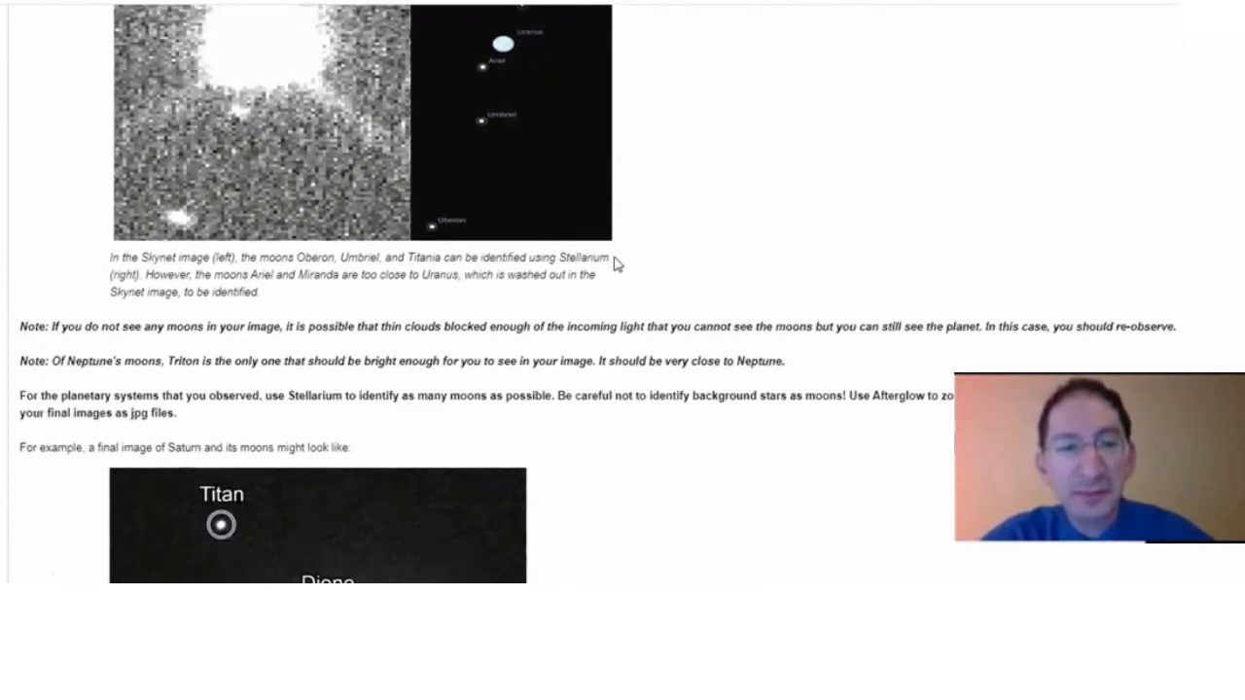
{"action": "scroll", "scroll_direction": "down", "scroll_amount": 3}
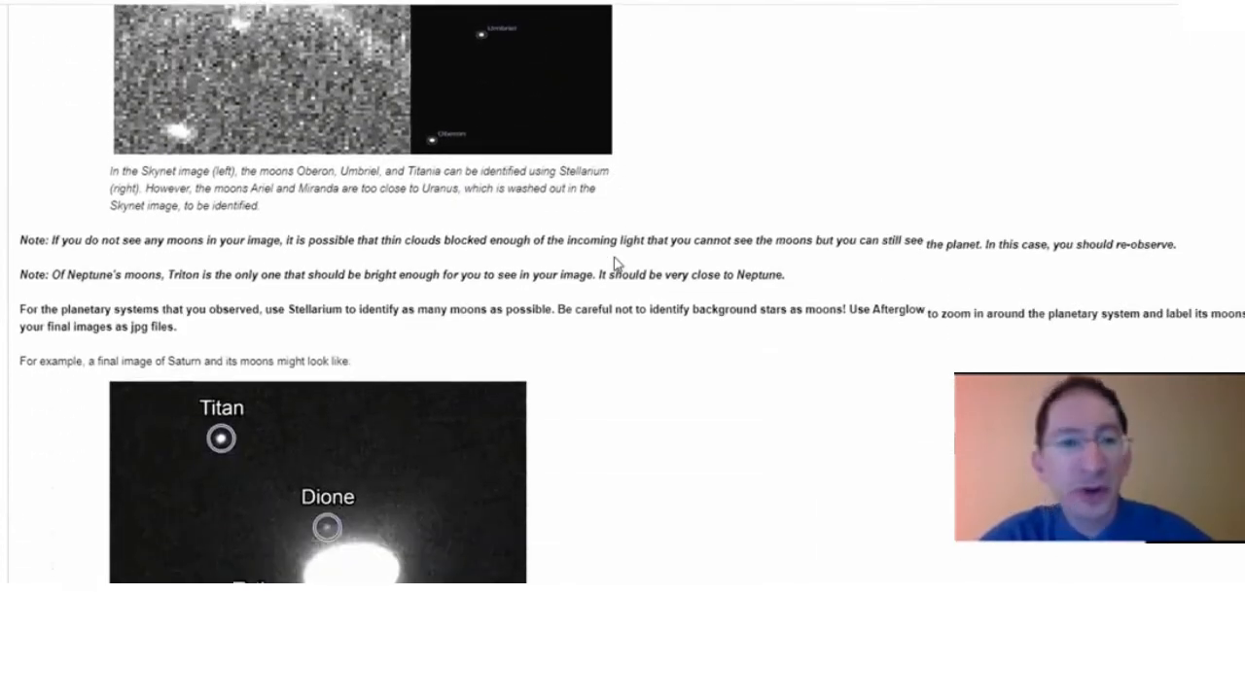
{"action": "scroll", "scroll_direction": "down", "scroll_amount": 3}
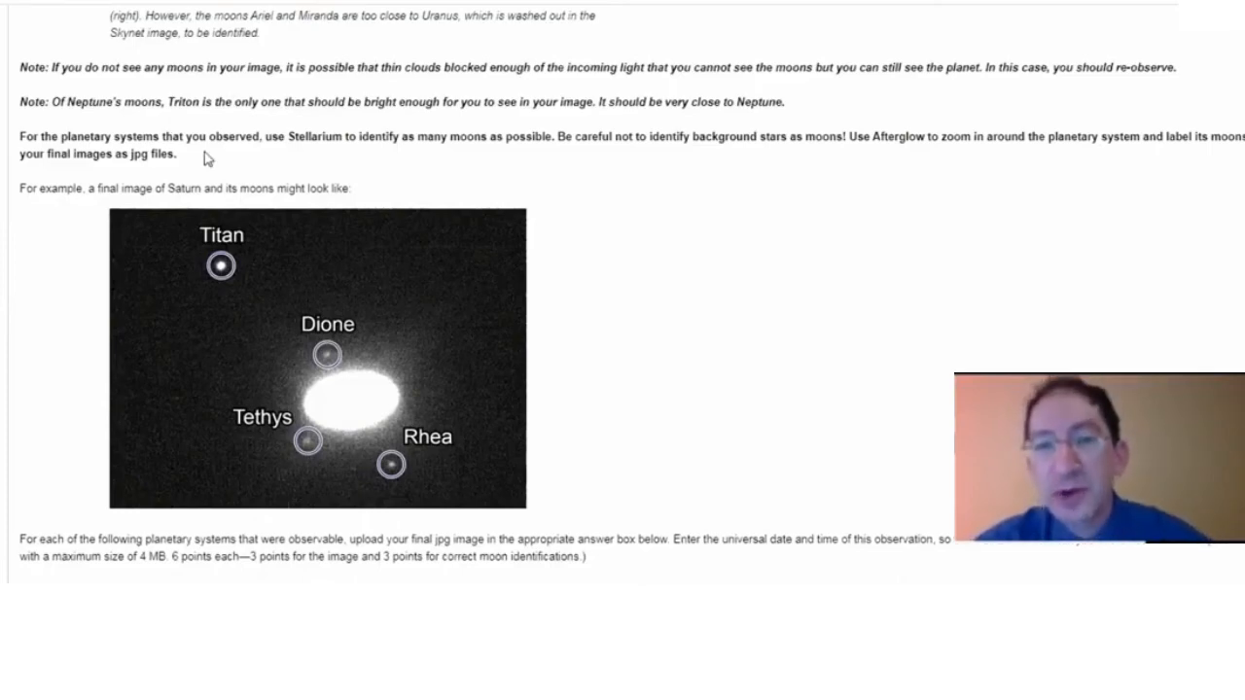
{"action": "mouse_move", "coordinate": [319, 335]}
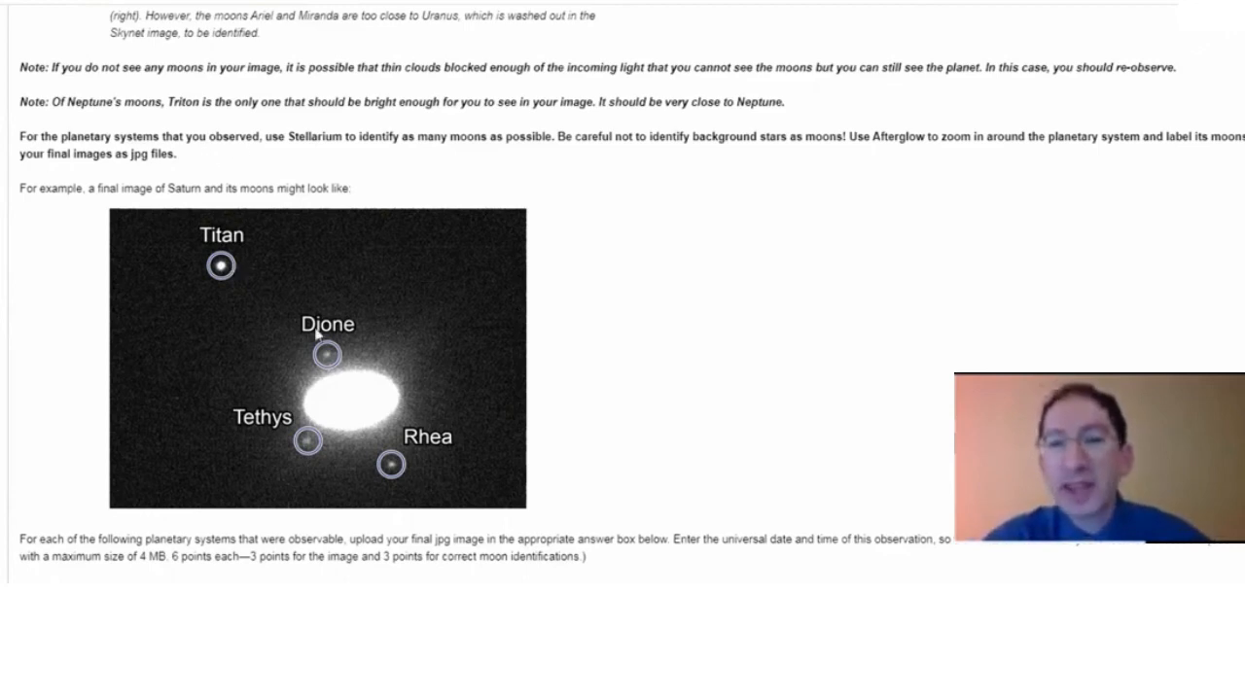
{"action": "mouse_move", "coordinate": [419, 286]}
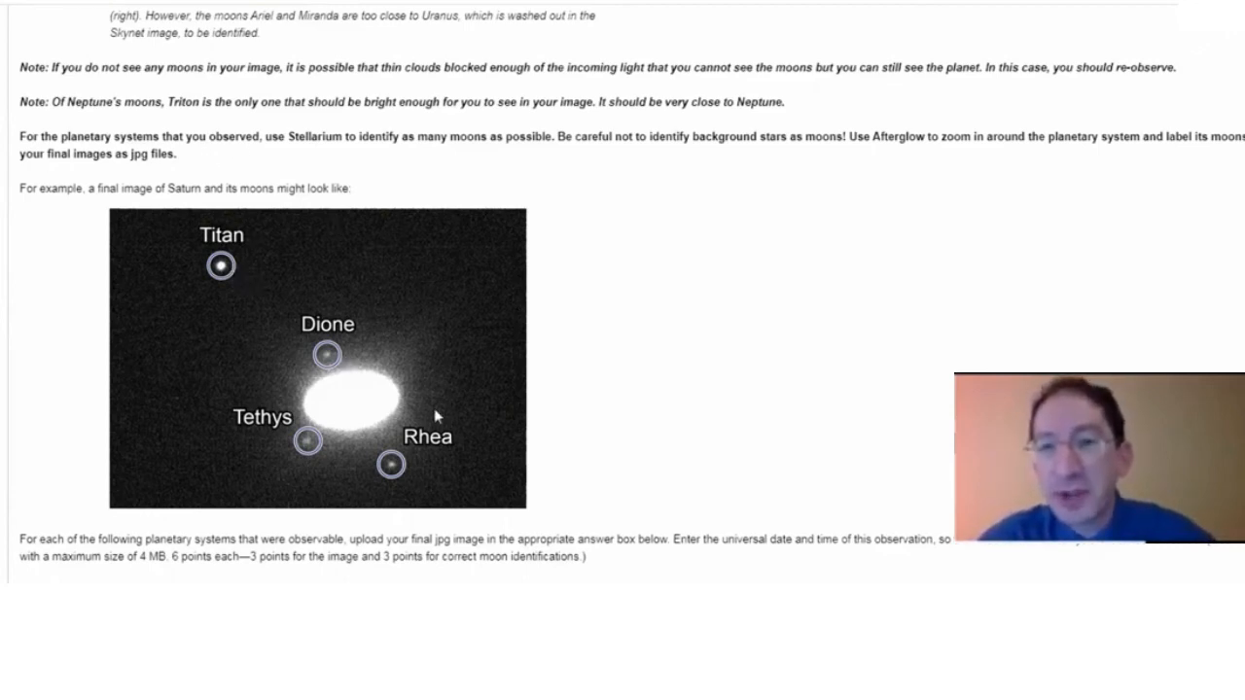
{"action": "scroll", "scroll_direction": "down", "scroll_amount": 3}
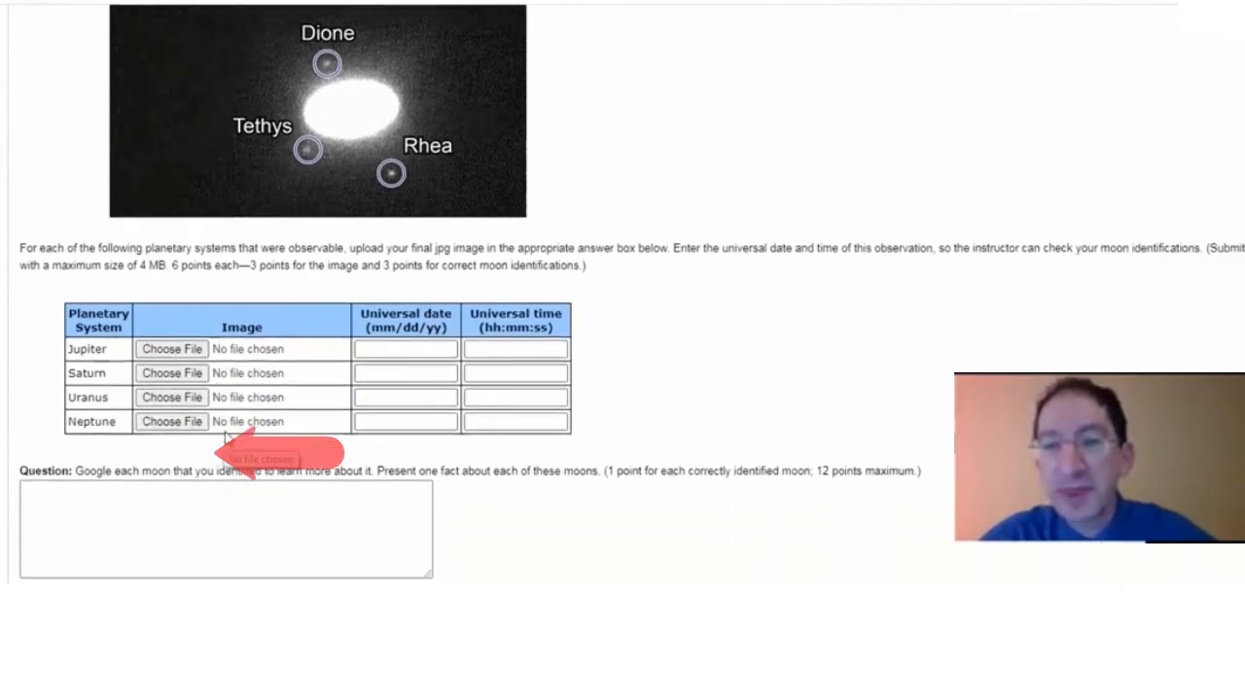
Scroll to and expand the '5. Dwarf Planet Identification' section showing DSS comparison instructions.
{"action": "scroll", "scroll_direction": "down", "scroll_amount": 3}
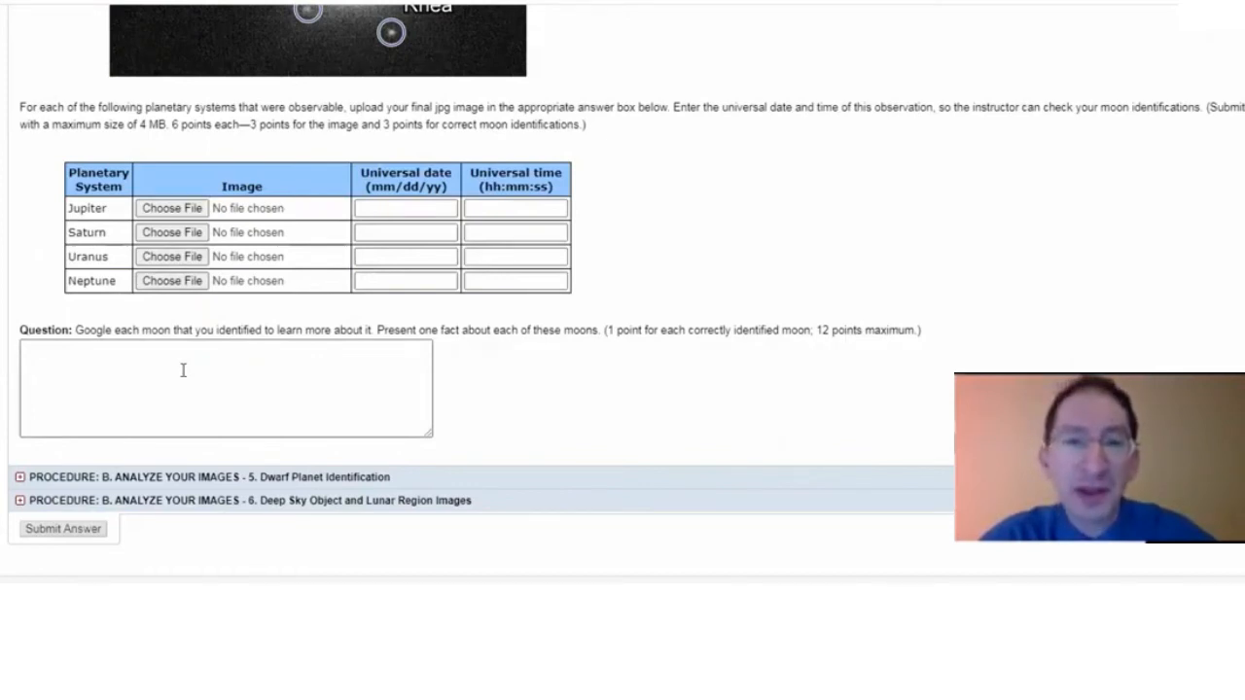
{"action": "mouse_move", "coordinate": [358, 381]}
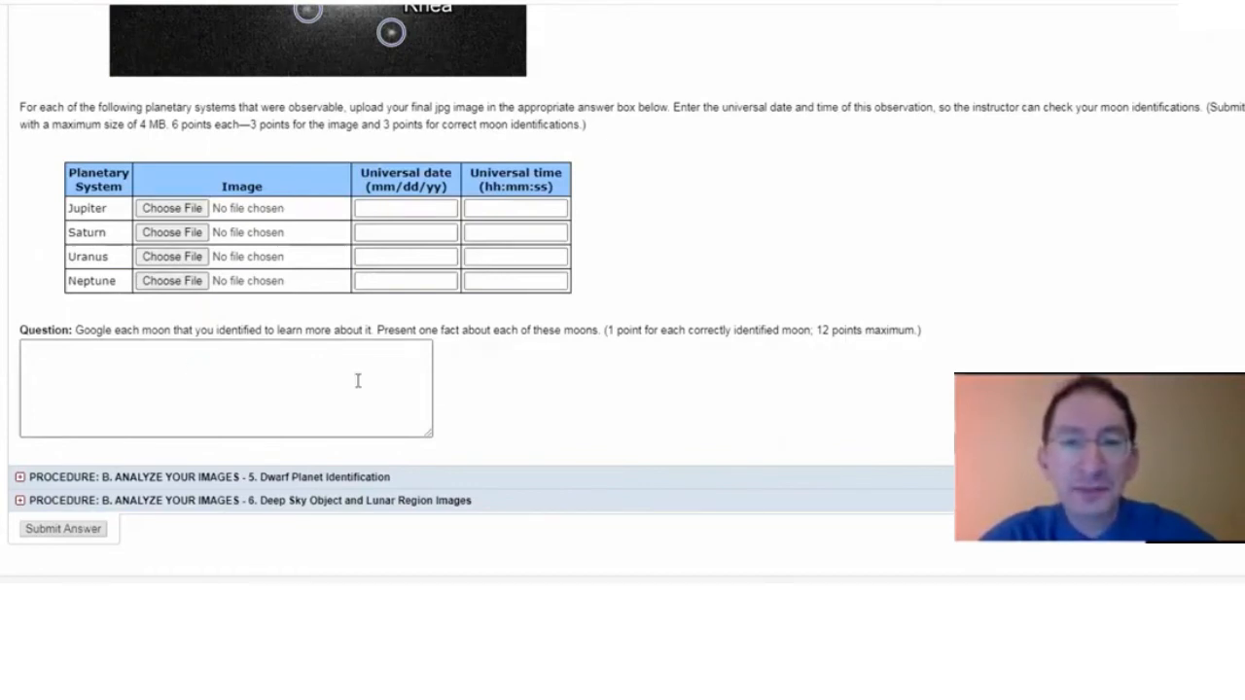
{"action": "scroll", "scroll_direction": "down", "scroll_amount": 3}
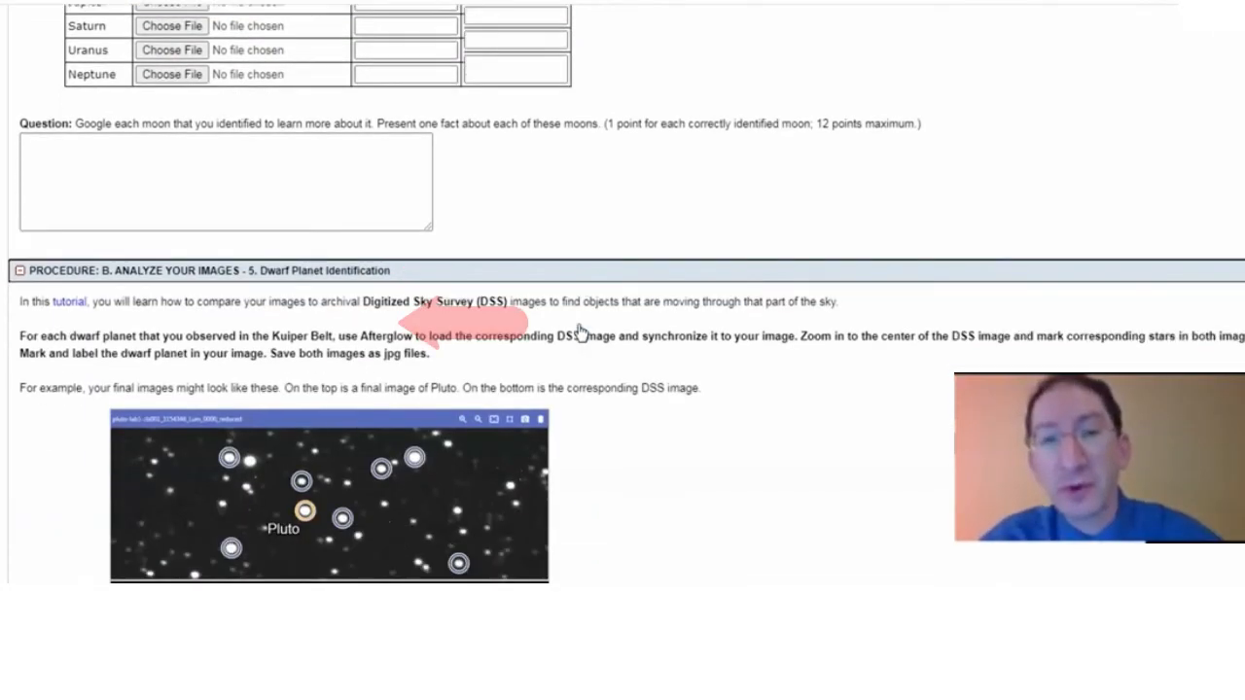
Scroll through the dwarf planet instructions to the Pluto and DSS examples and the upload table.
{"action": "scroll", "scroll_direction": "down", "scroll_amount": 3}
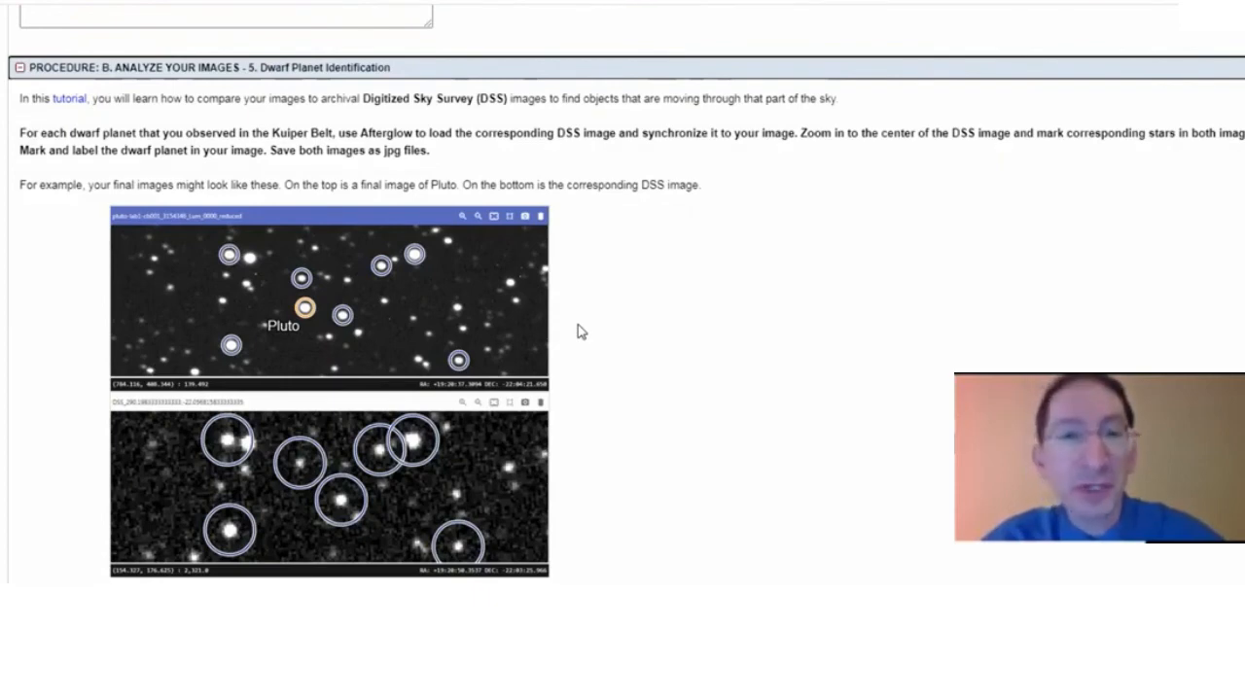
{"action": "mouse_move", "coordinate": [549, 296]}
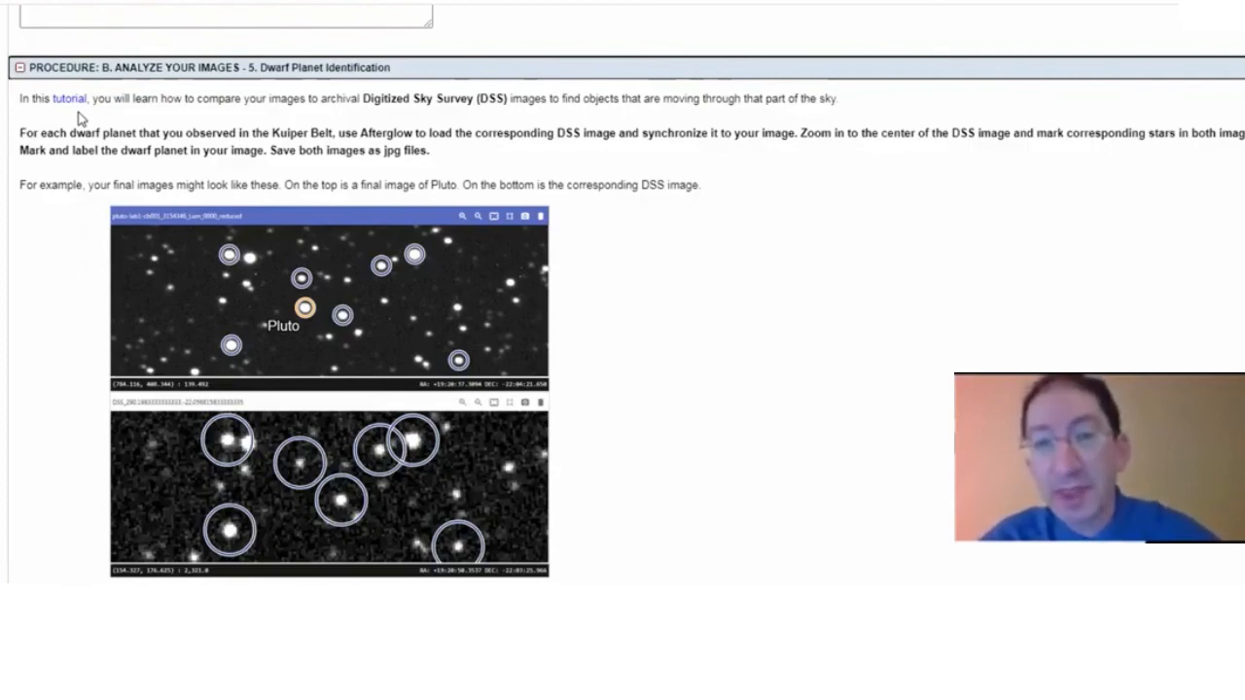
{"action": "mouse_move", "coordinate": [253, 183]}
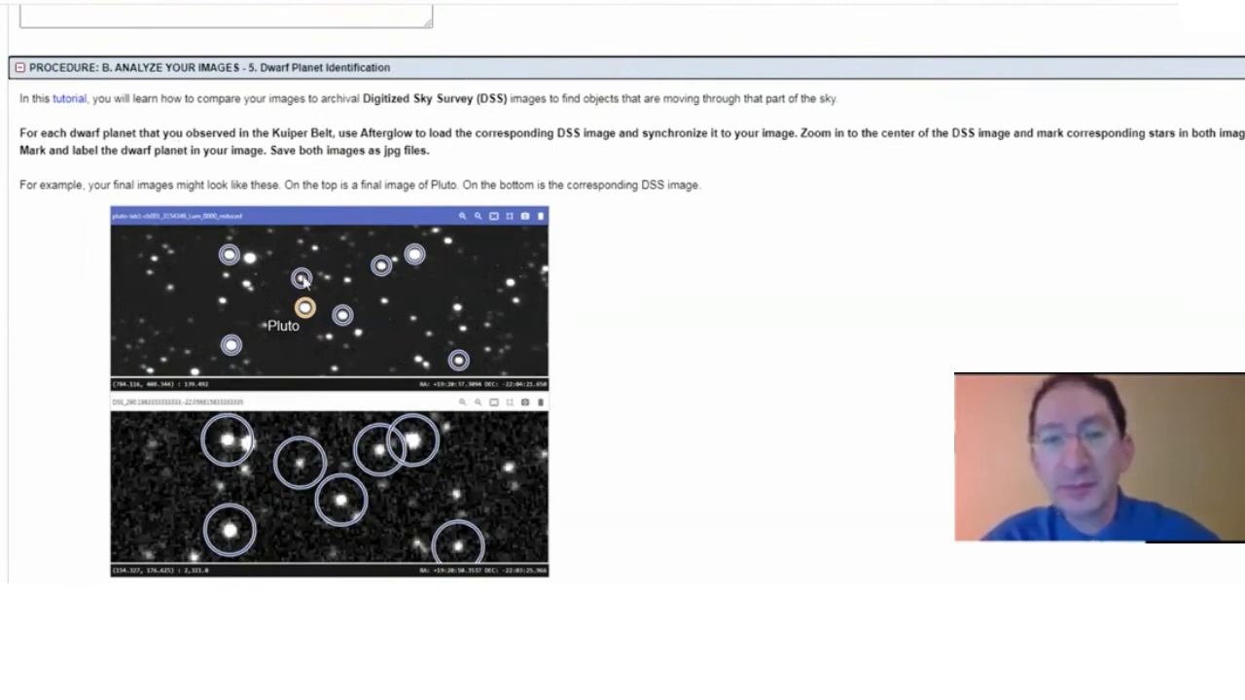
{"action": "scroll", "scroll_direction": "down", "scroll_amount": 3}
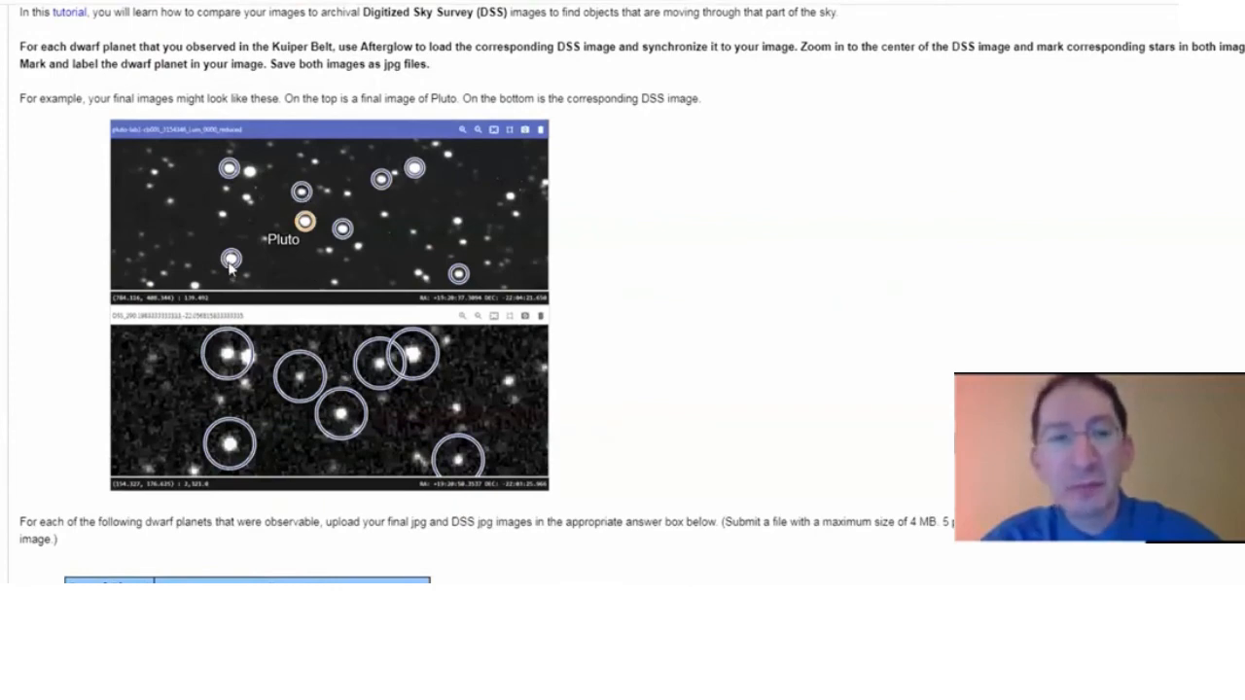
{"action": "mouse_move", "coordinate": [282, 204]}
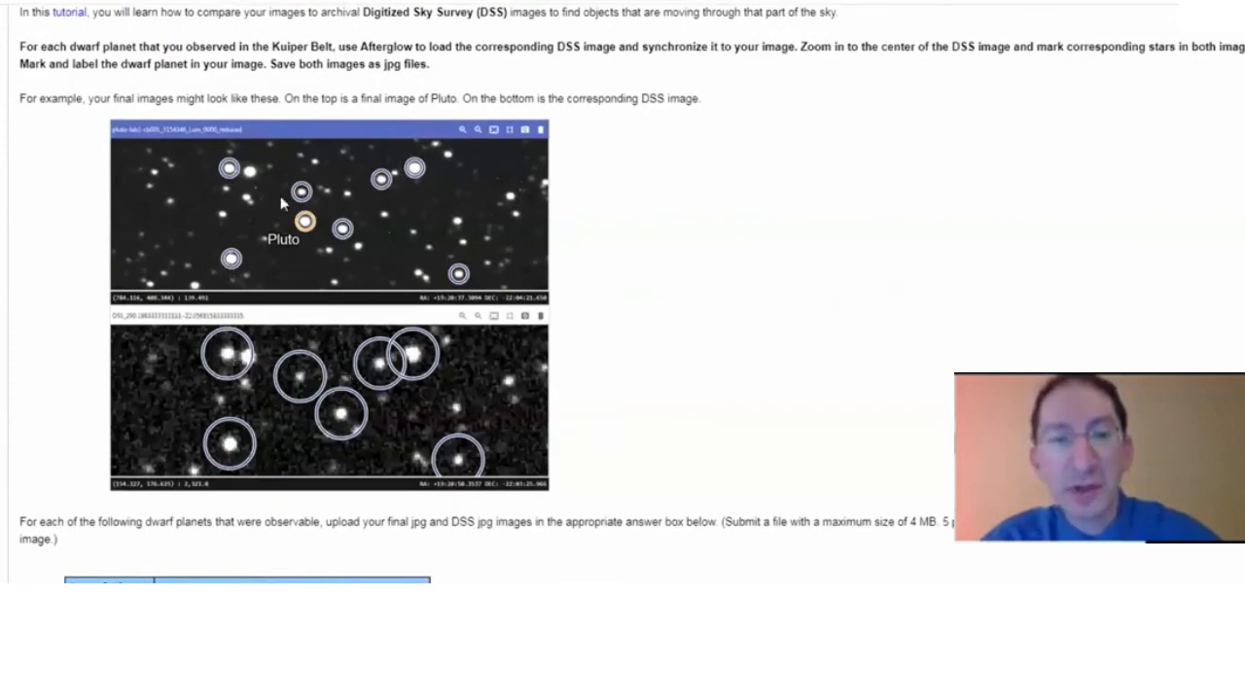
{"action": "mouse_move", "coordinate": [447, 418]}
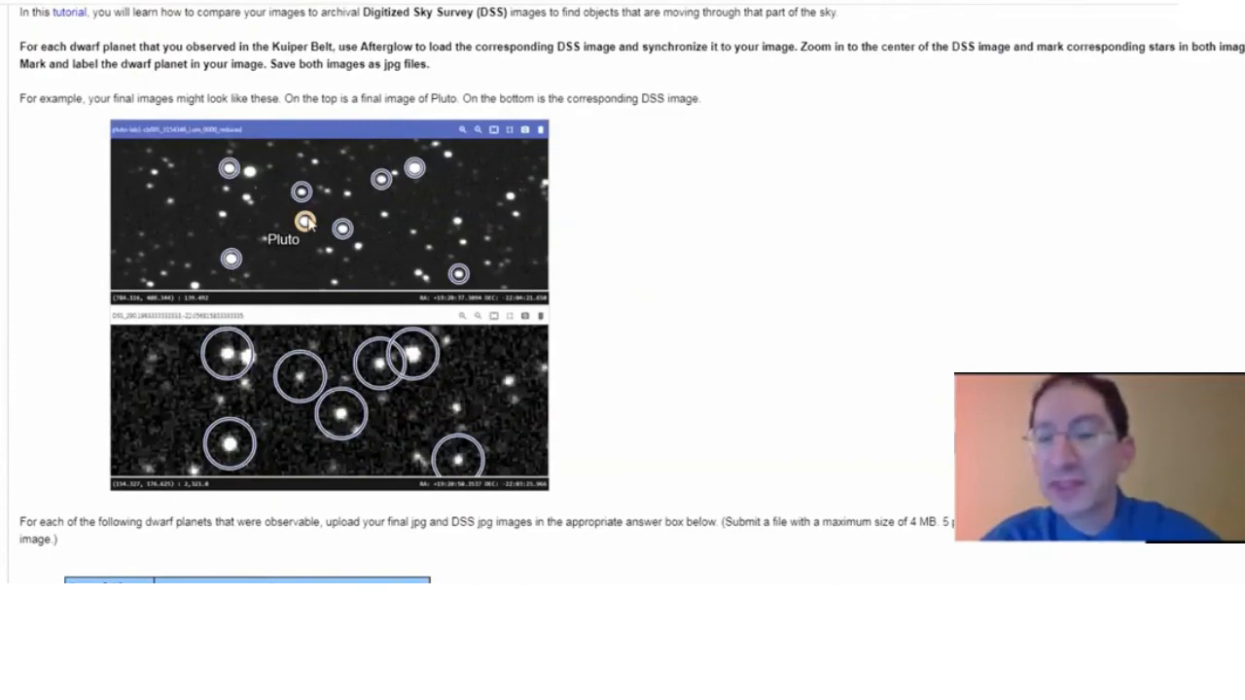
{"action": "mouse_move", "coordinate": [430, 393]}
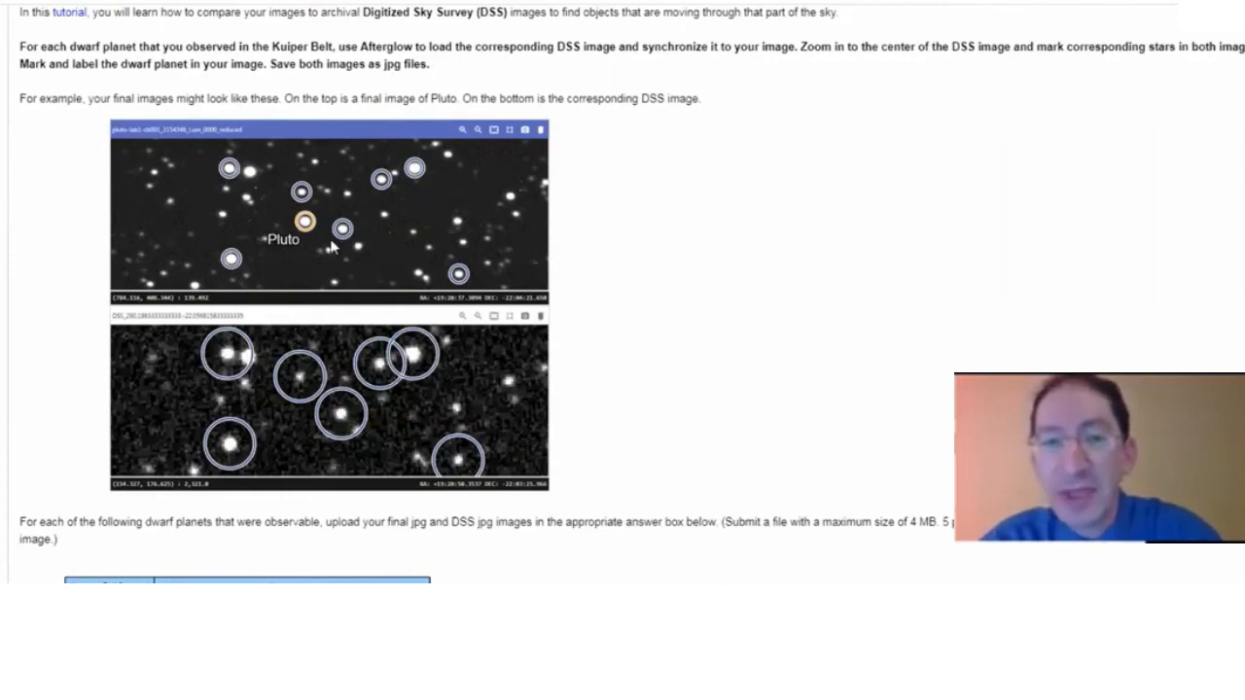
{"action": "mouse_move", "coordinate": [315, 233]}
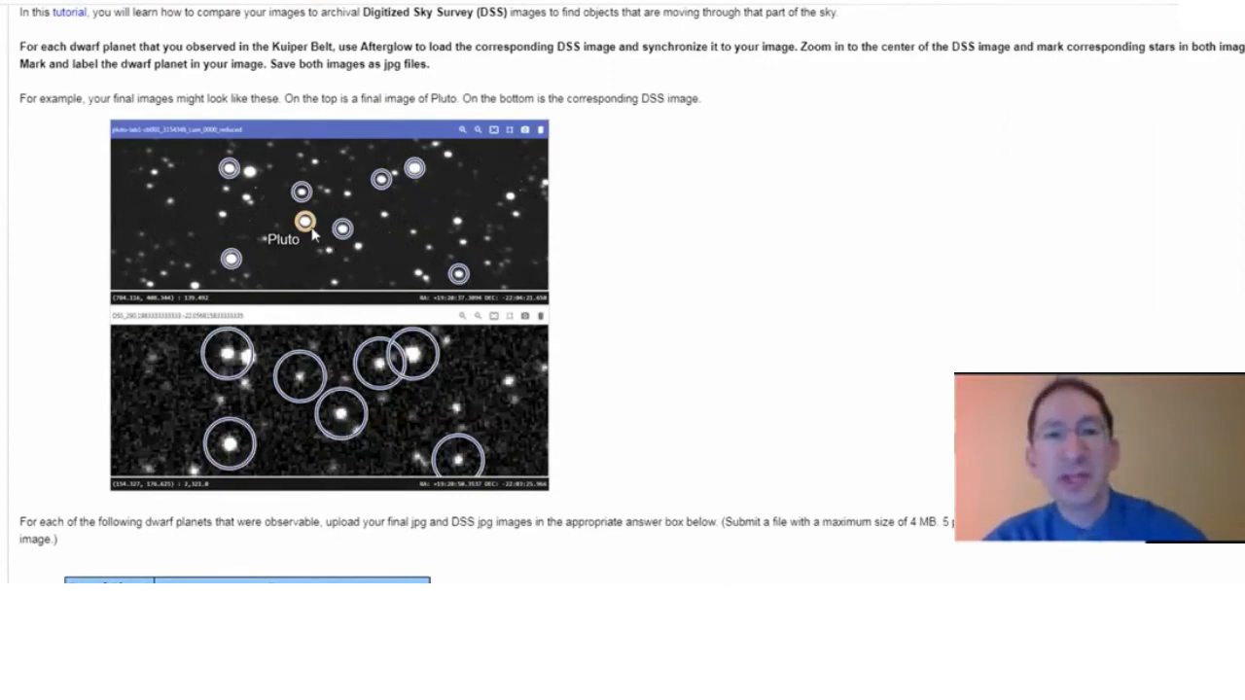
{"action": "scroll", "scroll_direction": "down", "scroll_amount": 3}
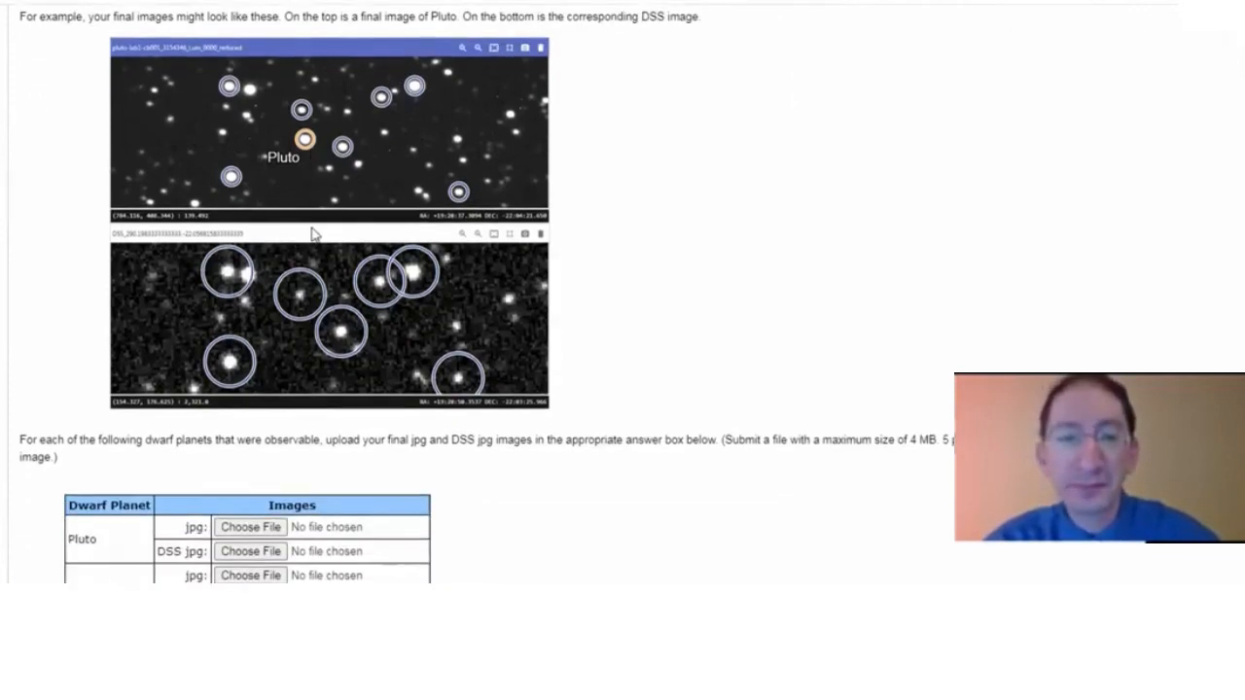
Scroll past the dwarf planet table to the expanded '6. Deep Sky Object and Lunar Region Images' section.
{"action": "scroll", "scroll_direction": "down", "scroll_amount": 3}
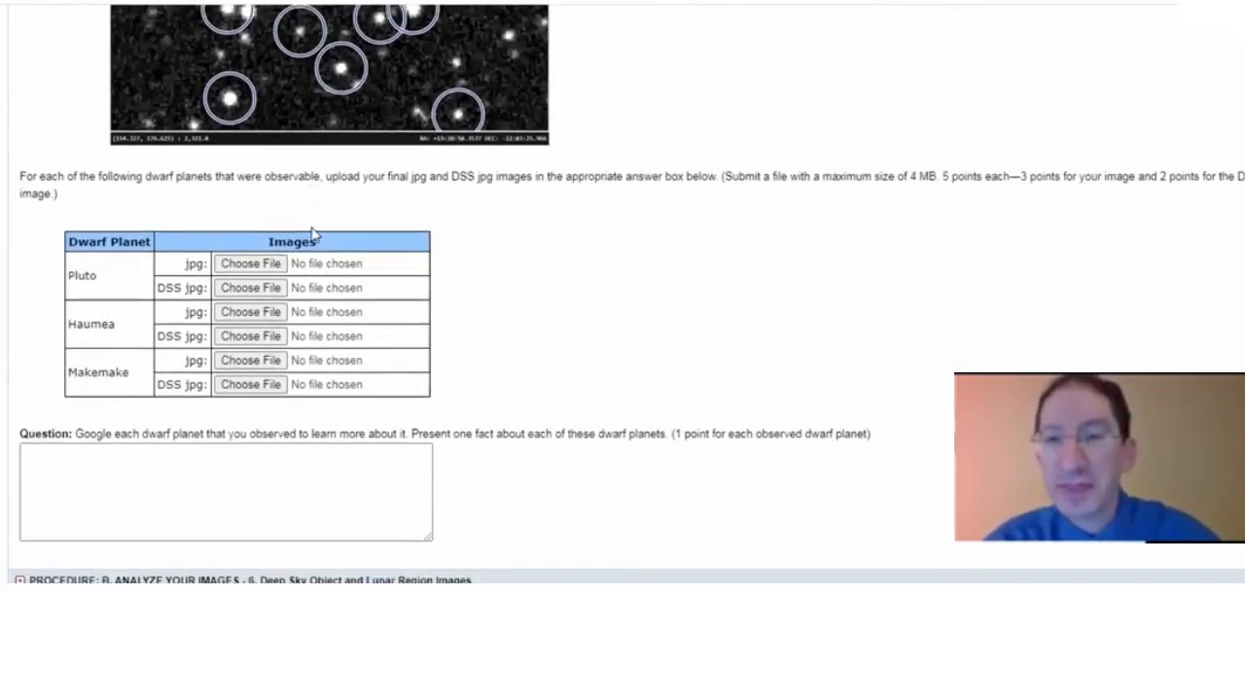
{"action": "mouse_move", "coordinate": [193, 263]}
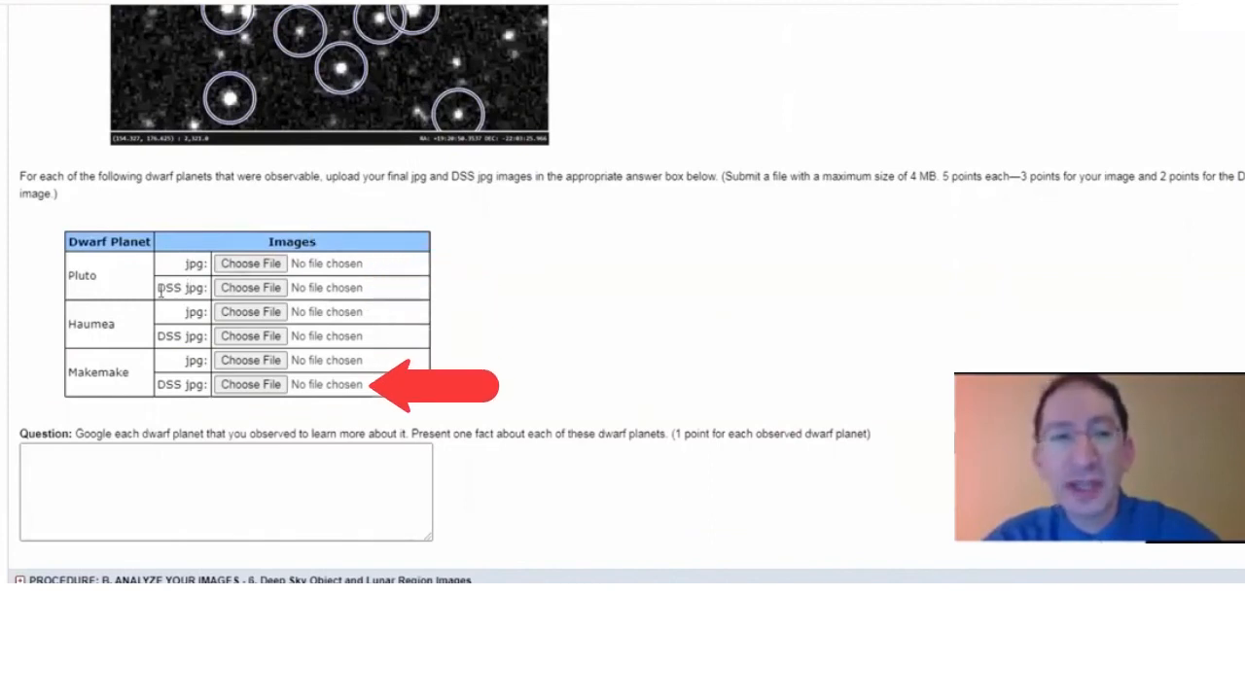
{"action": "scroll", "scroll_direction": "down", "scroll_amount": 3}
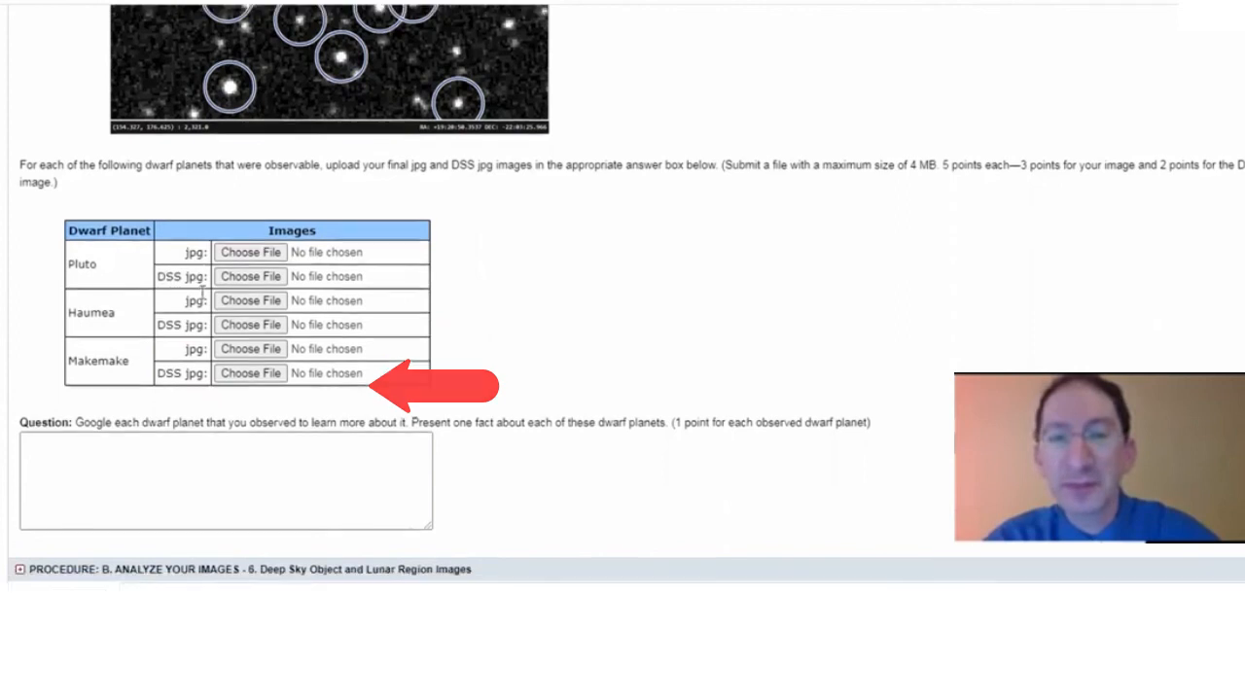
{"action": "scroll", "scroll_direction": "down", "scroll_amount": 3}
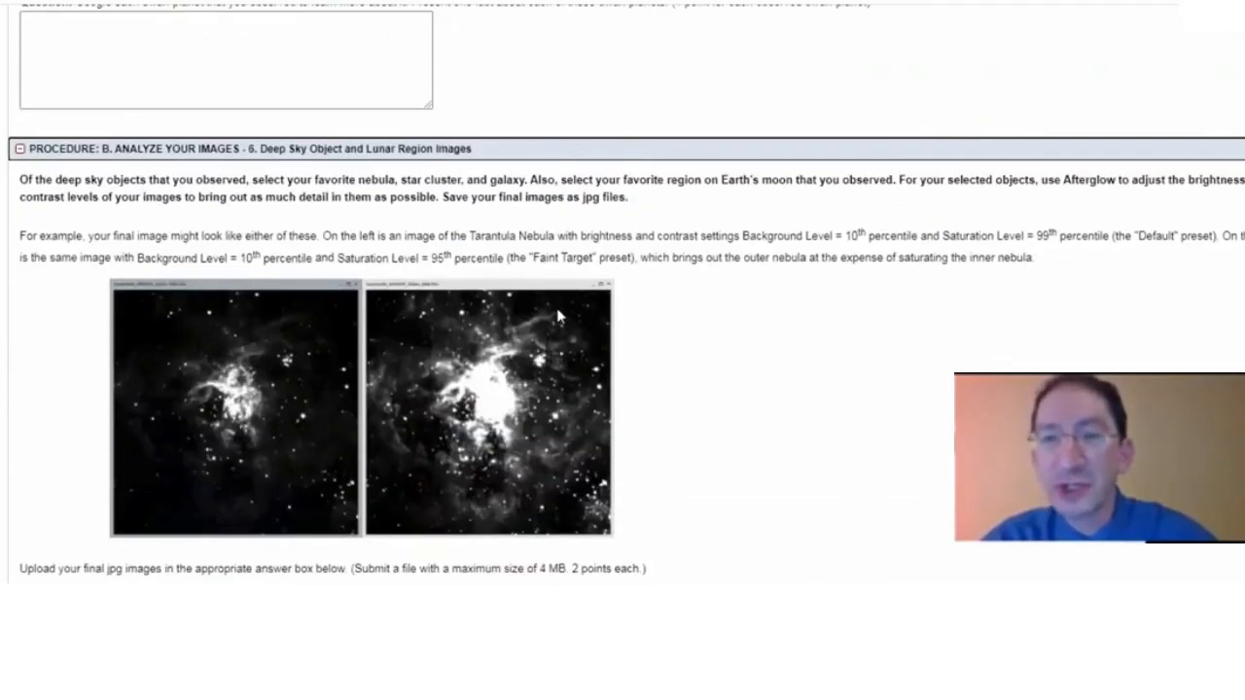
Scroll past the Tarantula Nebula examples to the nebula, cluster, galaxy and moon upload table.
{"action": "scroll", "scroll_direction": "down", "scroll_amount": 3}
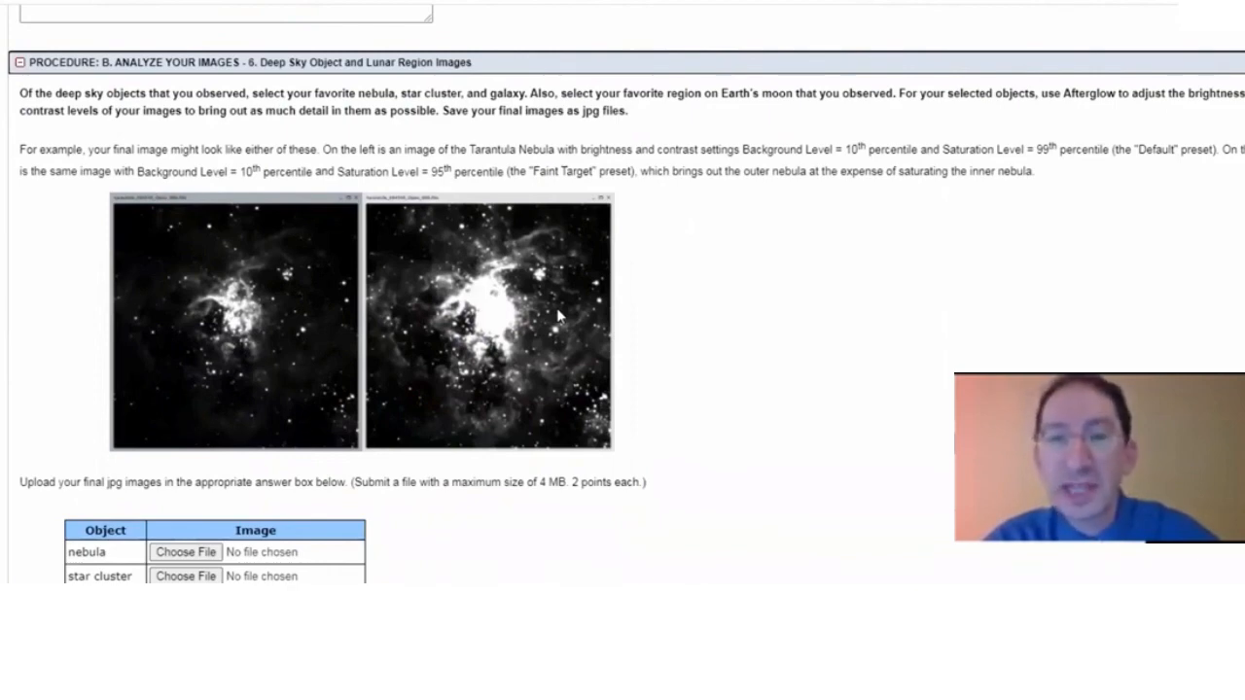
{"action": "mouse_move", "coordinate": [537, 284]}
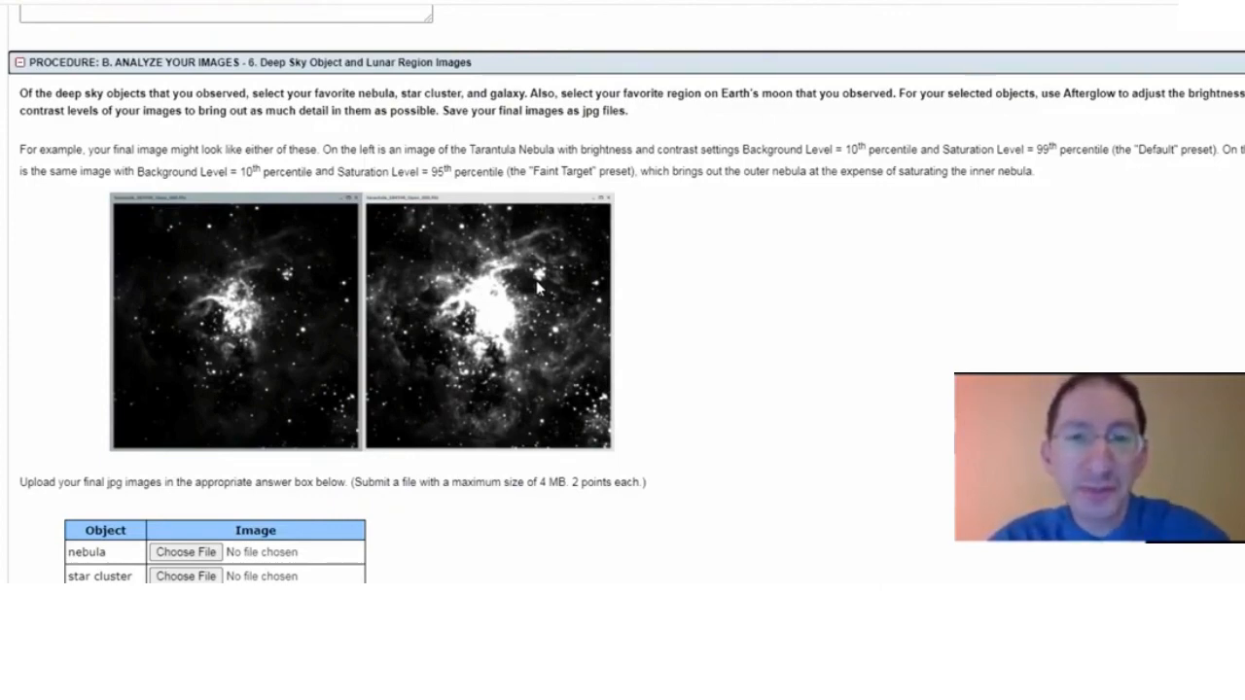
{"action": "scroll", "scroll_direction": "down", "scroll_amount": 3}
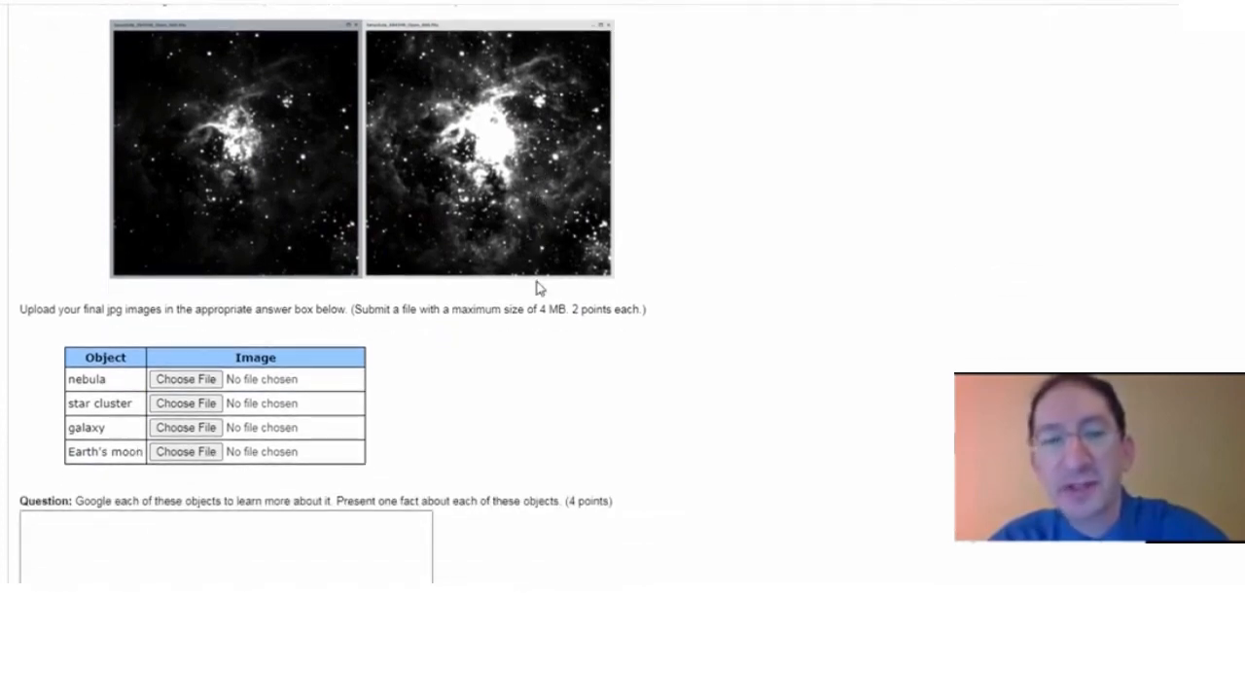
{"action": "scroll", "scroll_direction": "down", "scroll_amount": 3}
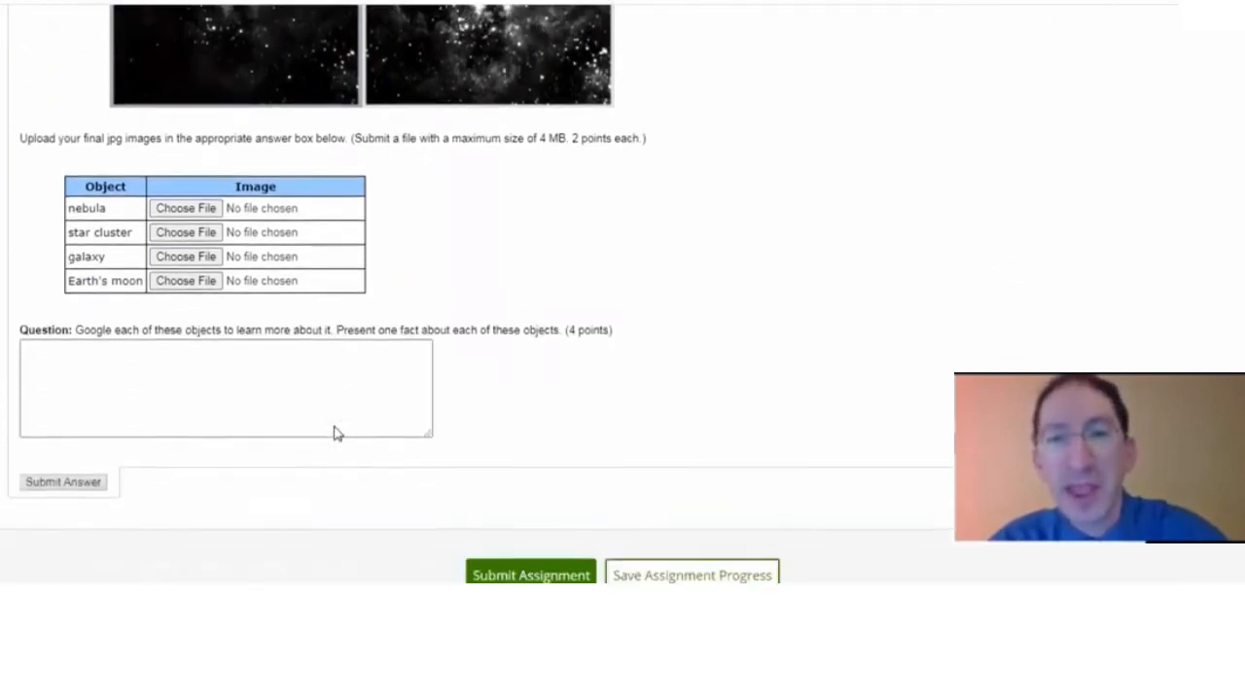